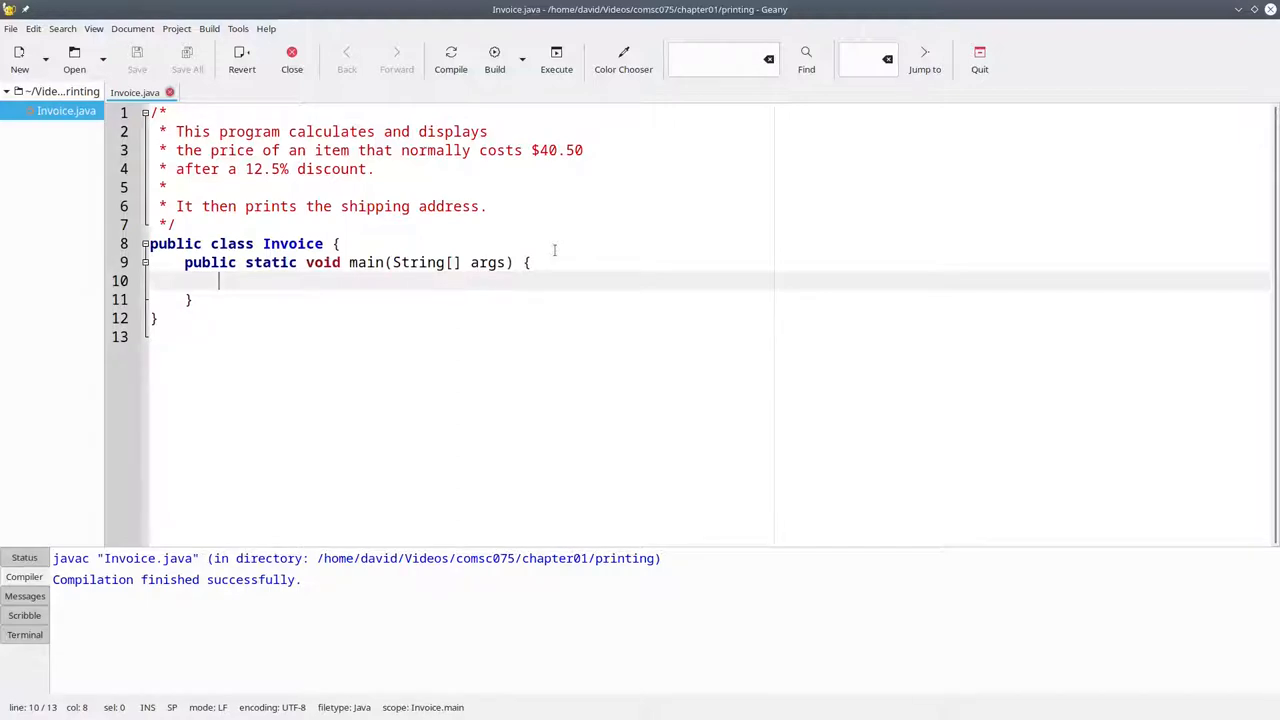
Write System.out.println("Your price is $"); inside main
type("System.out.printl")
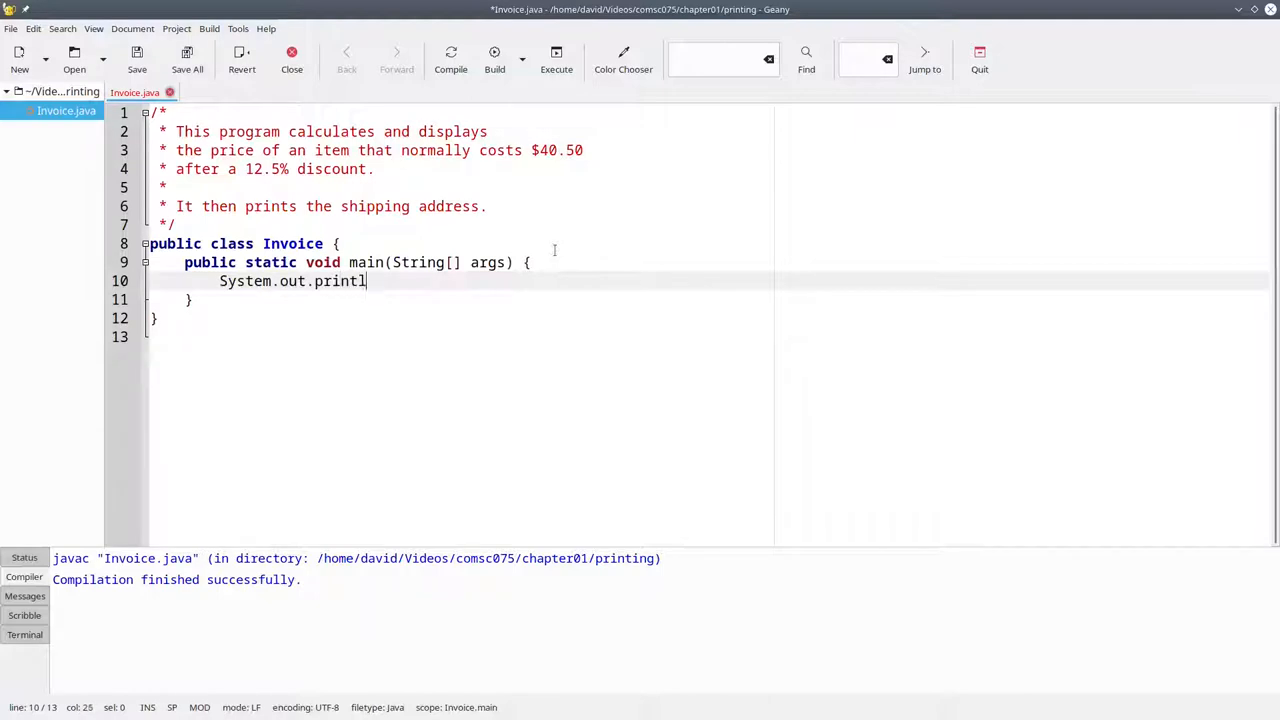
type("n(\"")
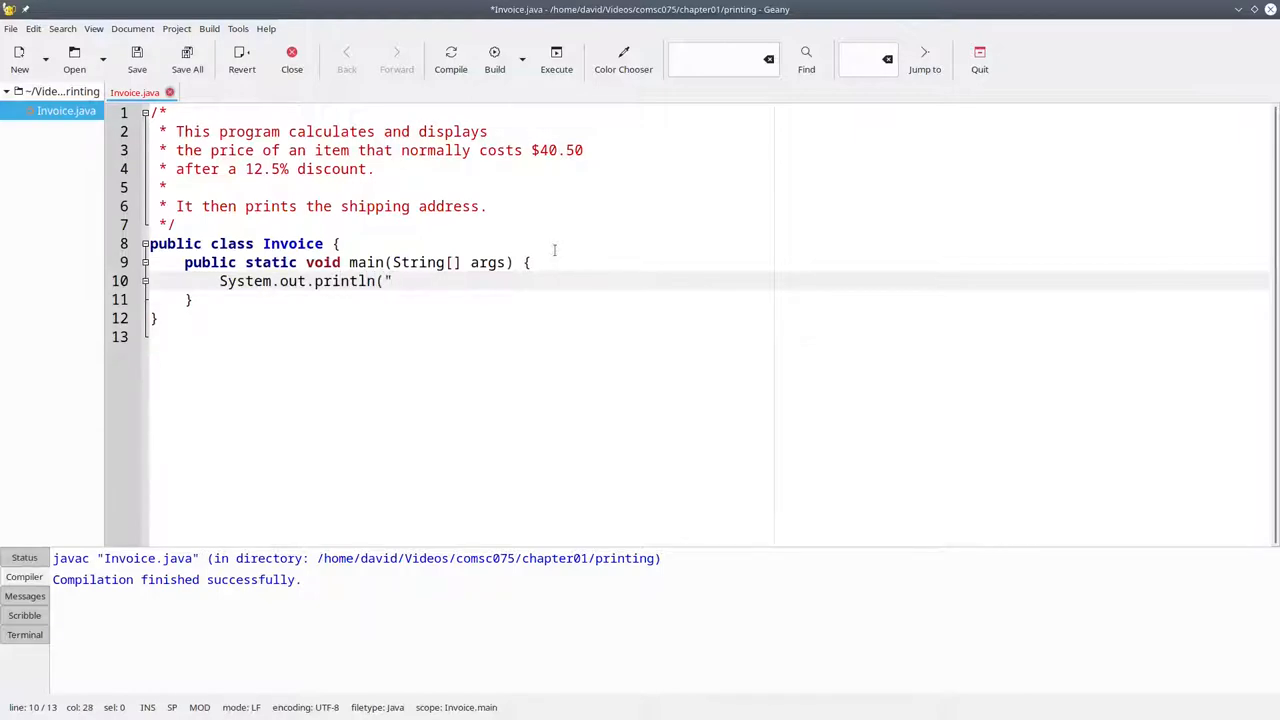
type("Your price is")
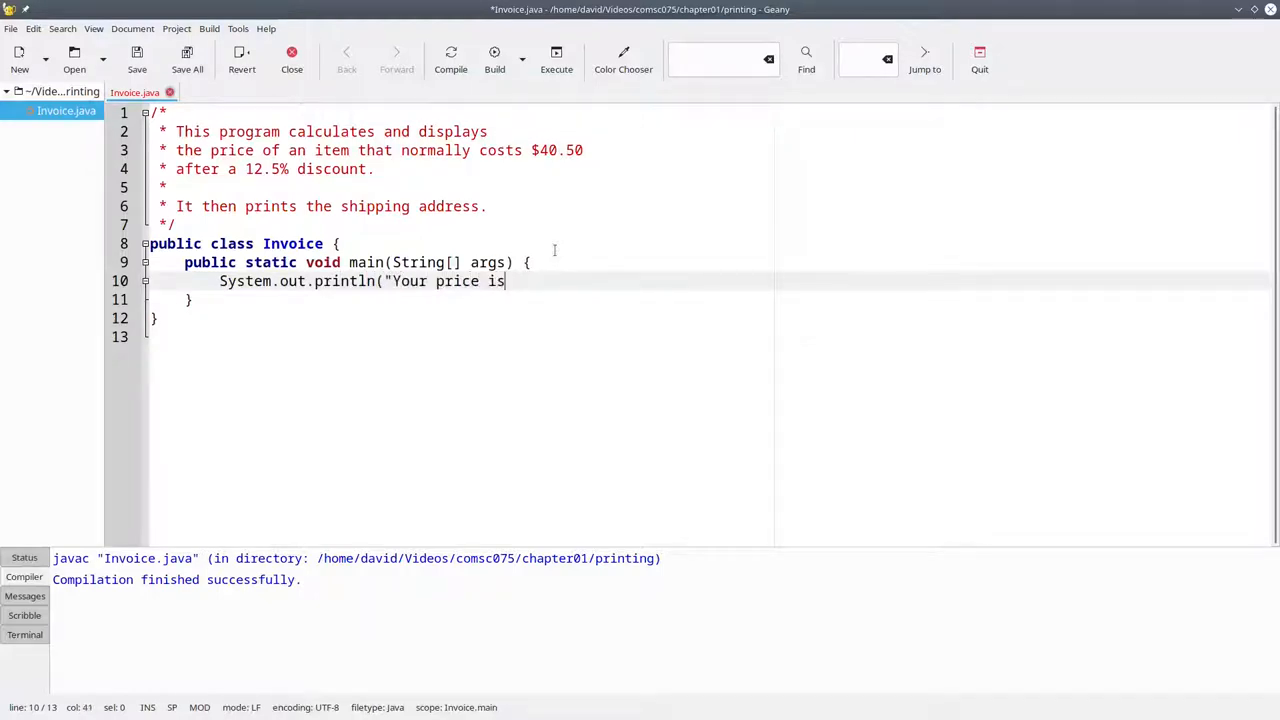
type("$\");")
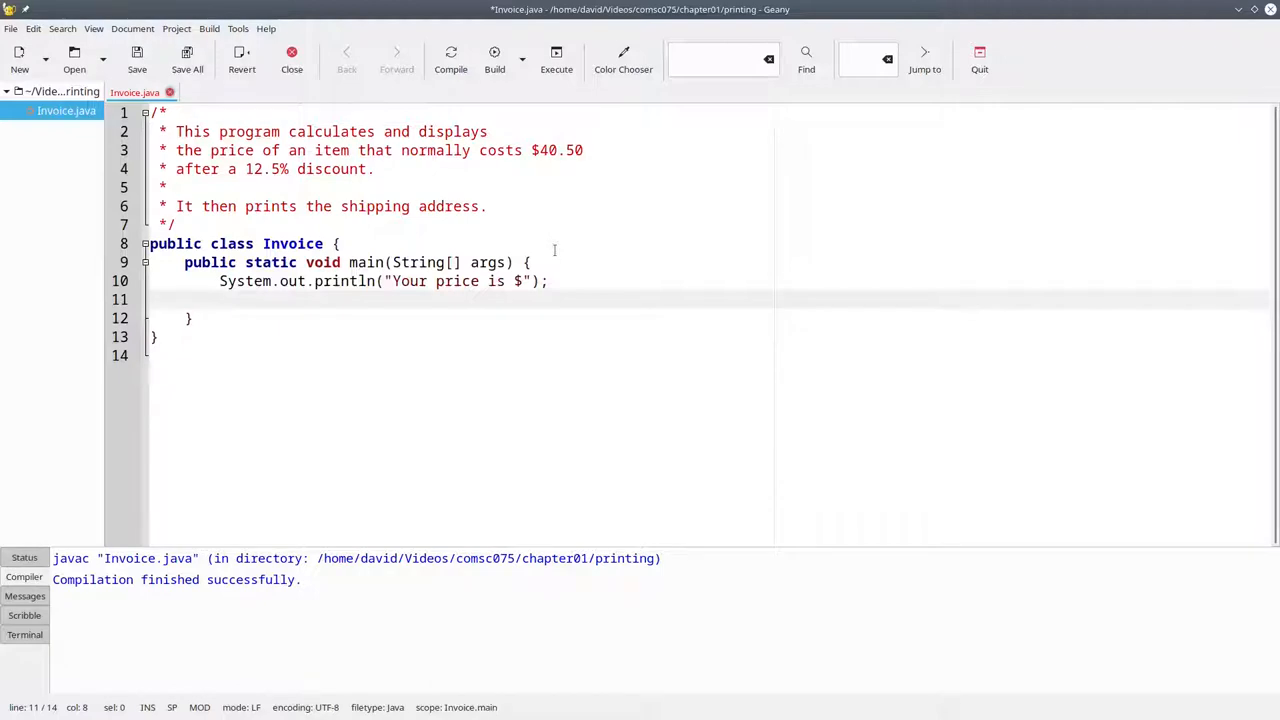
Write System.out.println(40.50 * (1 - 0.125)); on the next line and save
type("System.out.print")
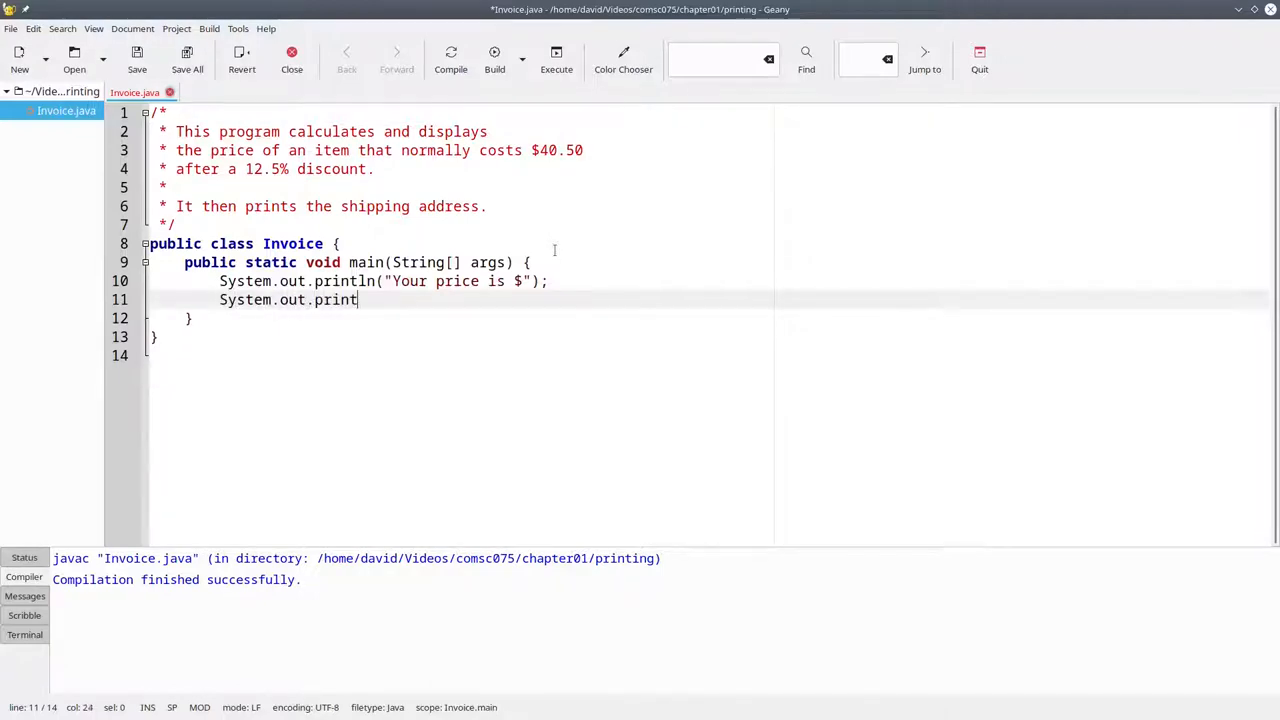
type("ln(")
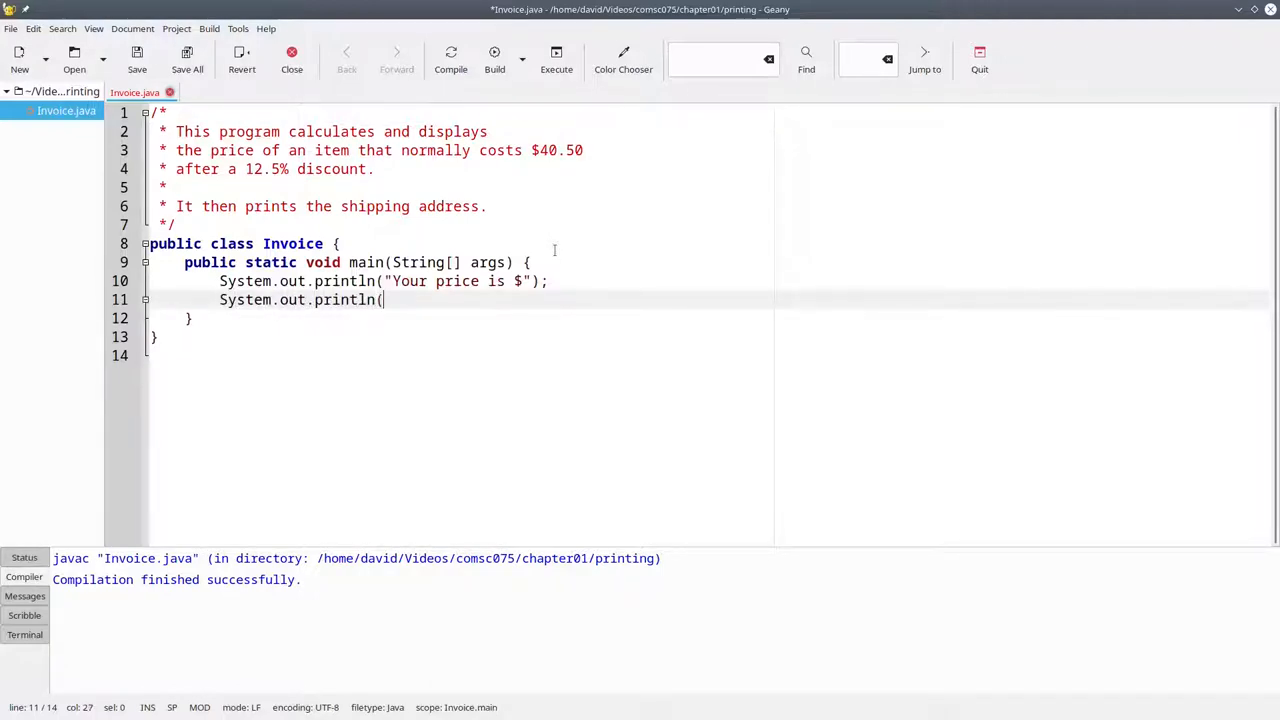
type("40.50 * (")
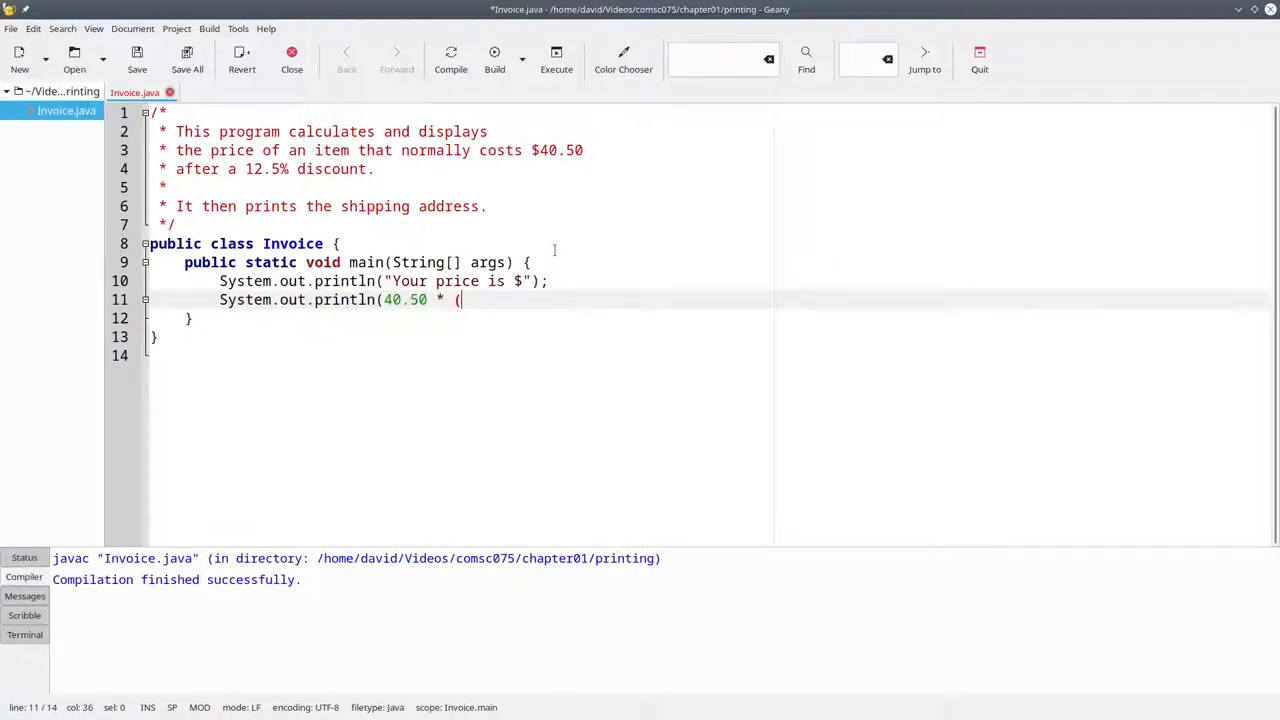
type("1 - 0.")
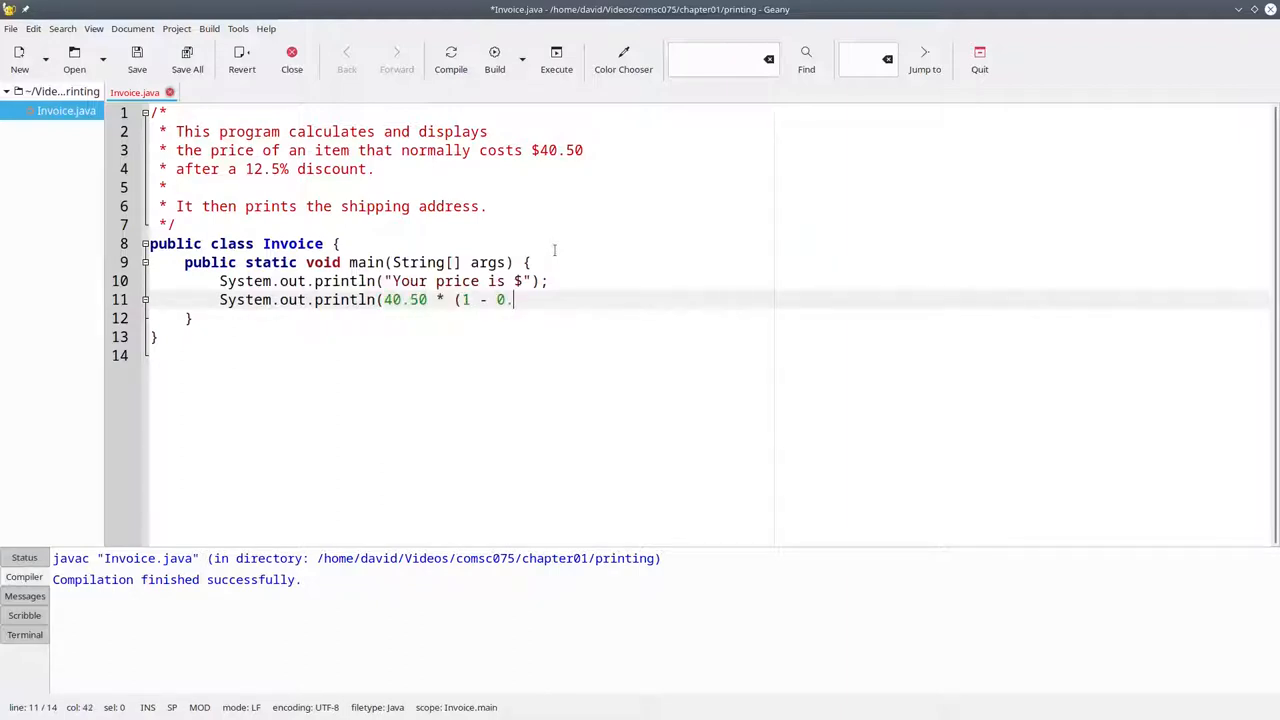
type("125));")
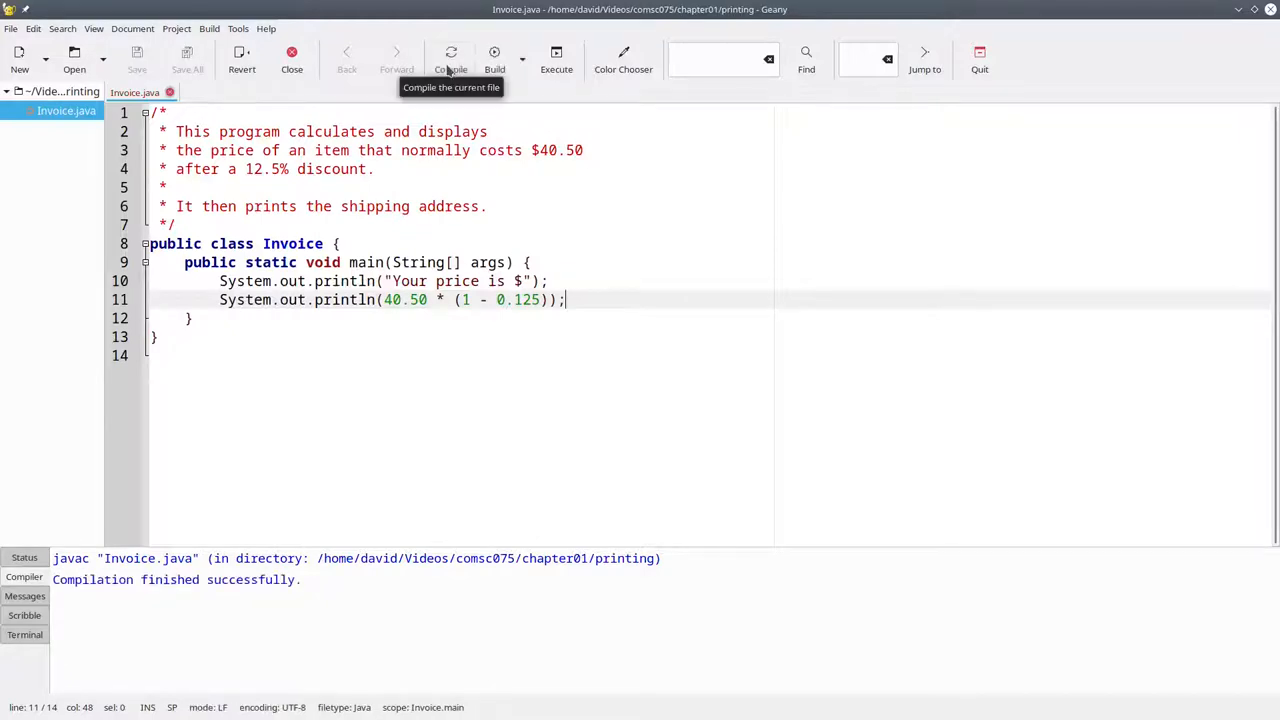
Compile, then change the price-text println to print so the line continues
left_click(556, 58)
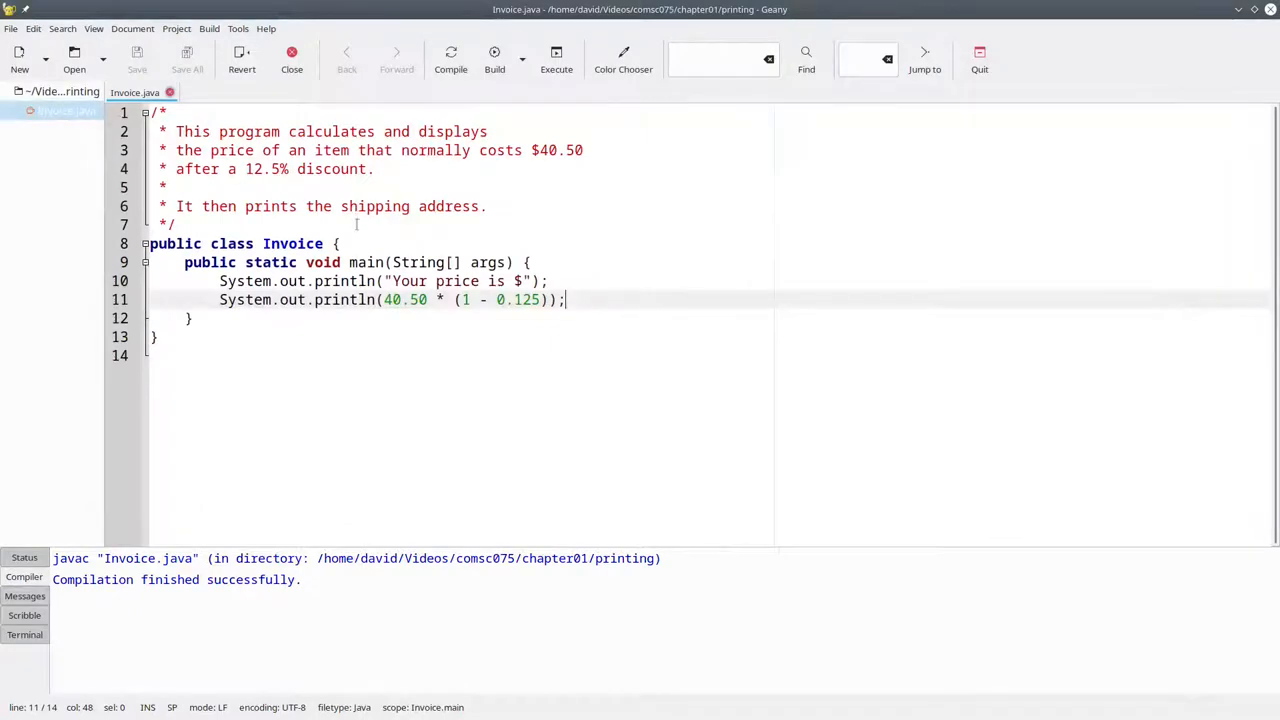
left_click(360, 280)
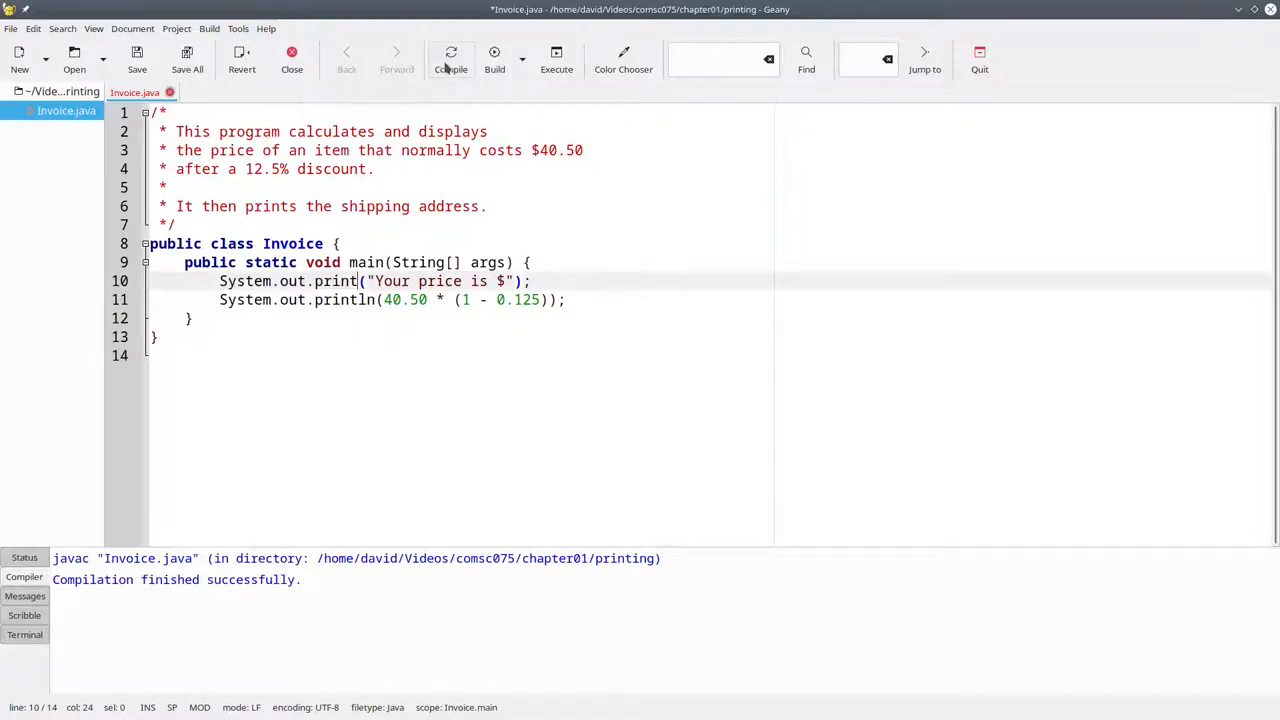
Compile and execute to see "Your price is $35.4375" in Konsole
left_click(136, 56)
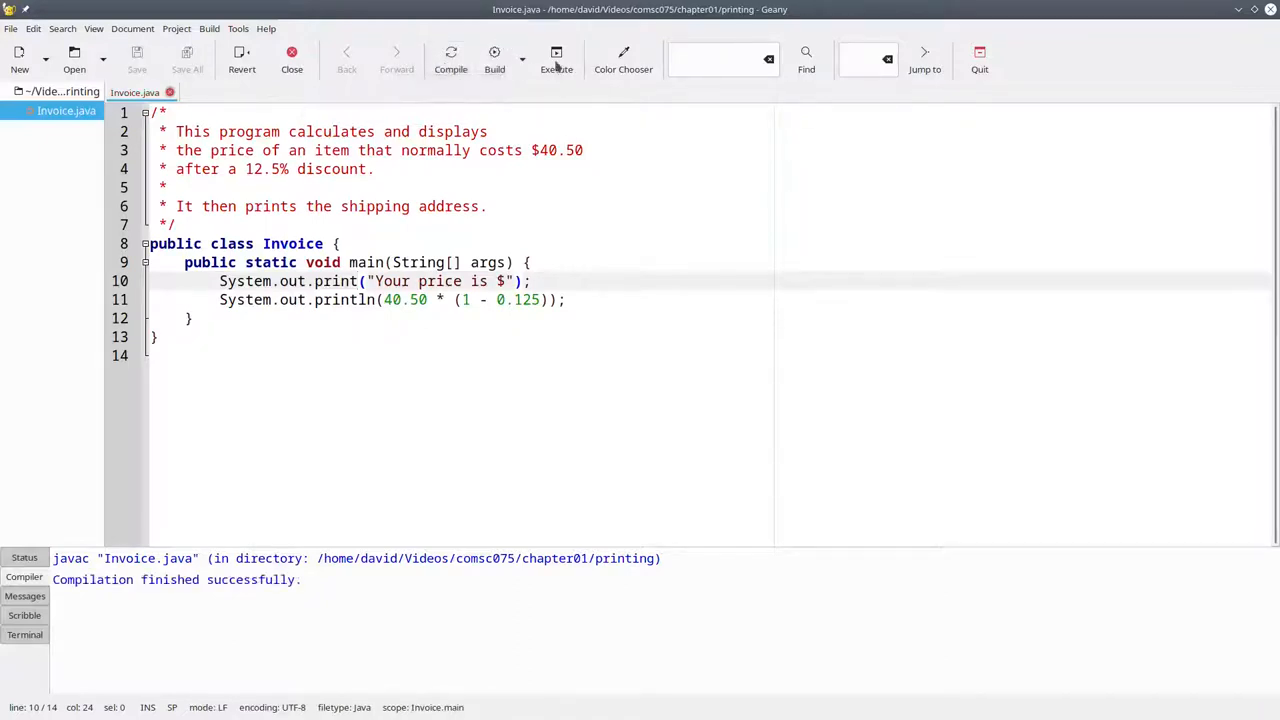
left_click(556, 56)
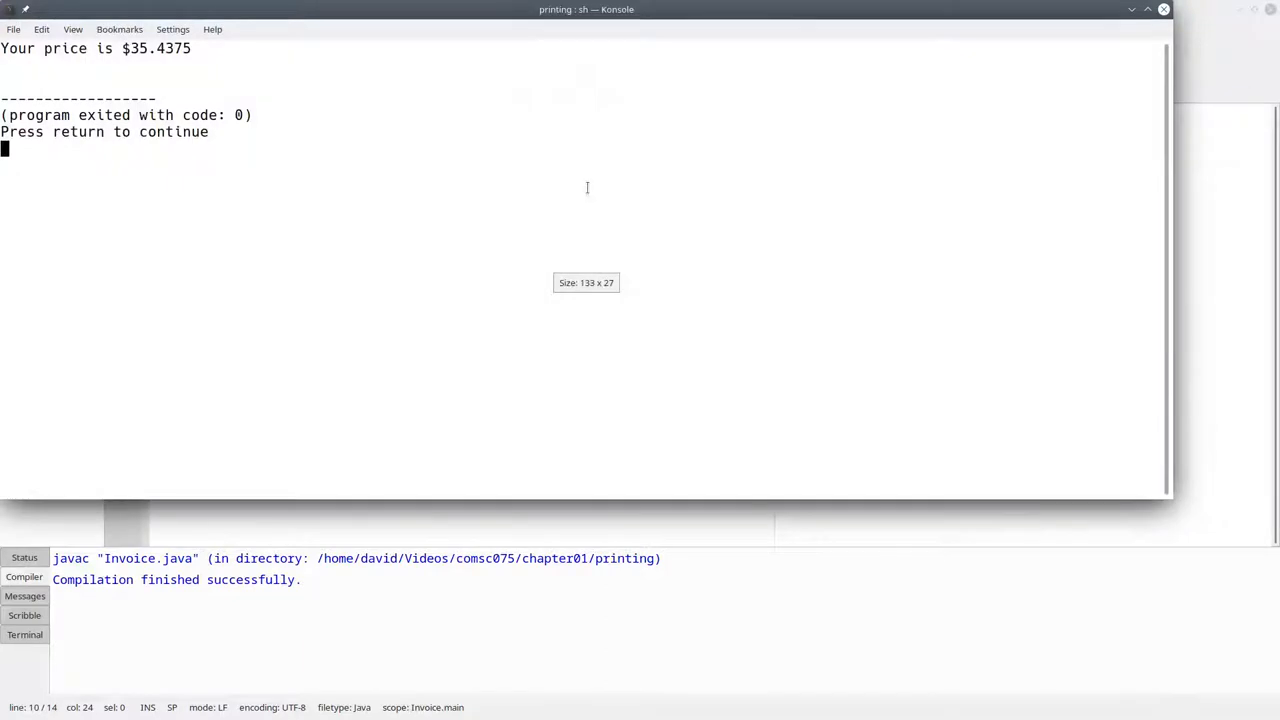
mouse_move(312, 60)
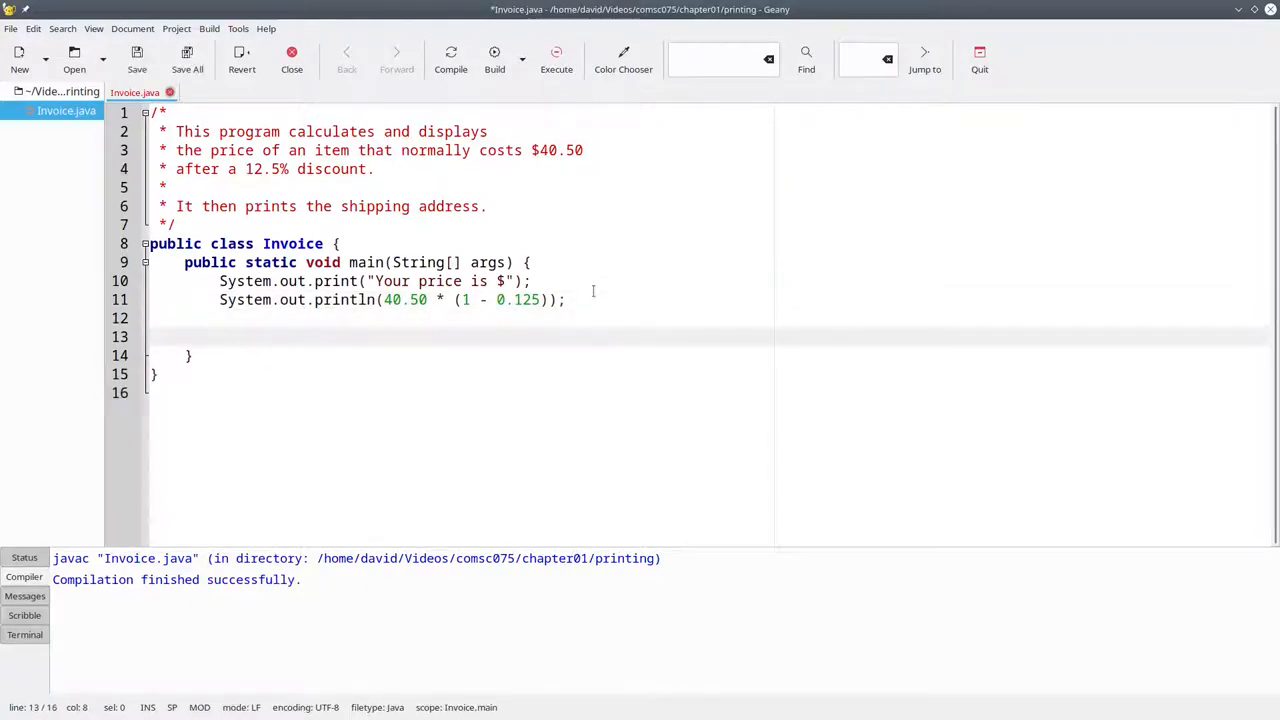
Write System.out.println("Ship to:"); after a blank line, then compile and run it
type("System.out.p")
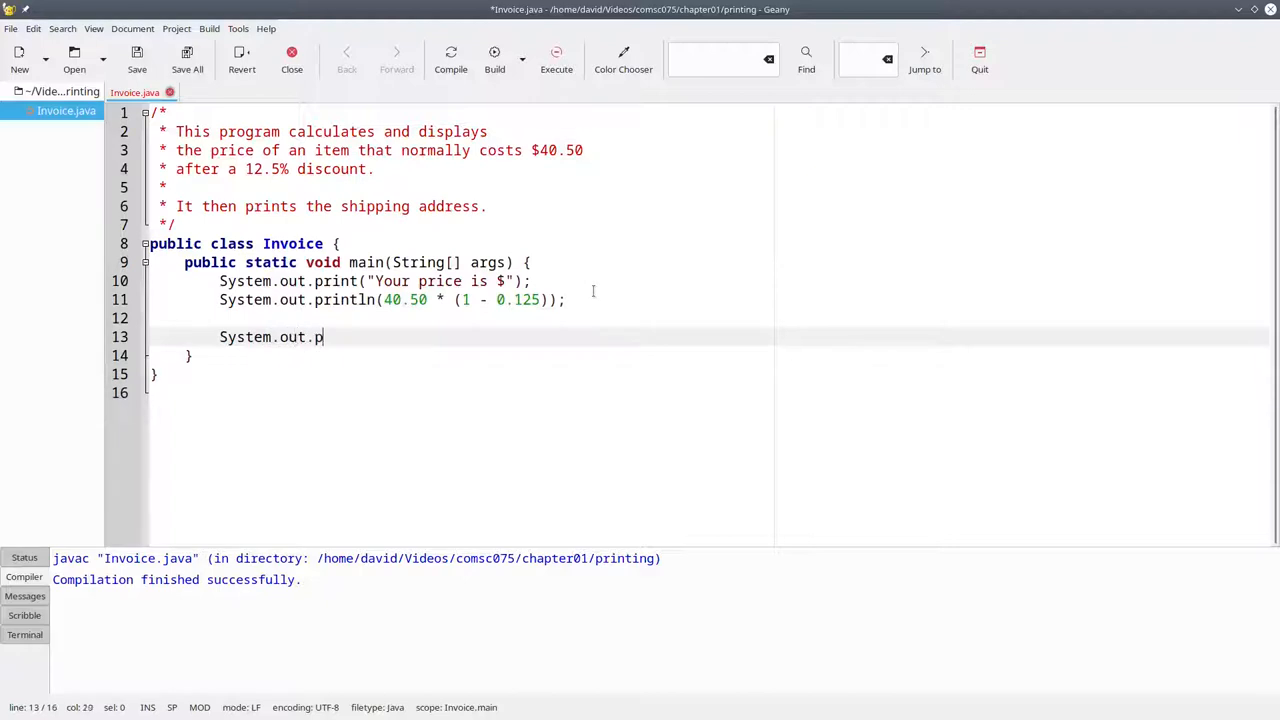
type("rintln(\"Ship to:\");")
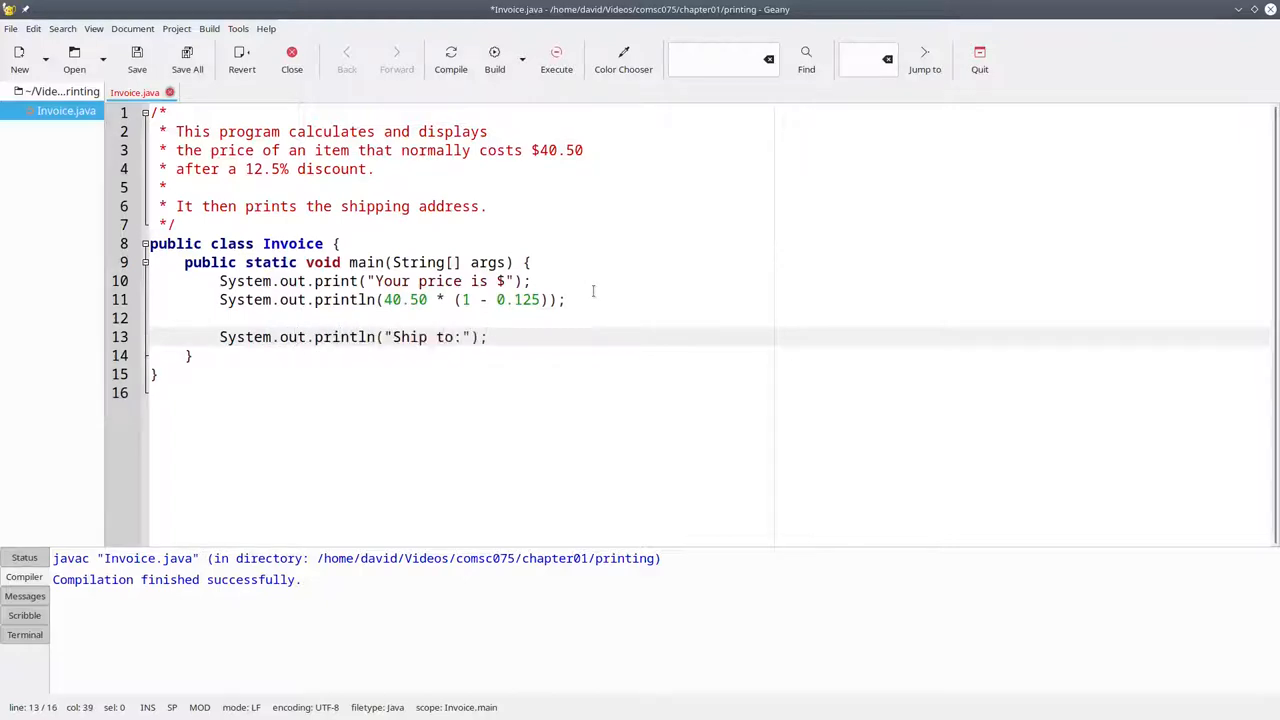
left_click(136, 56)
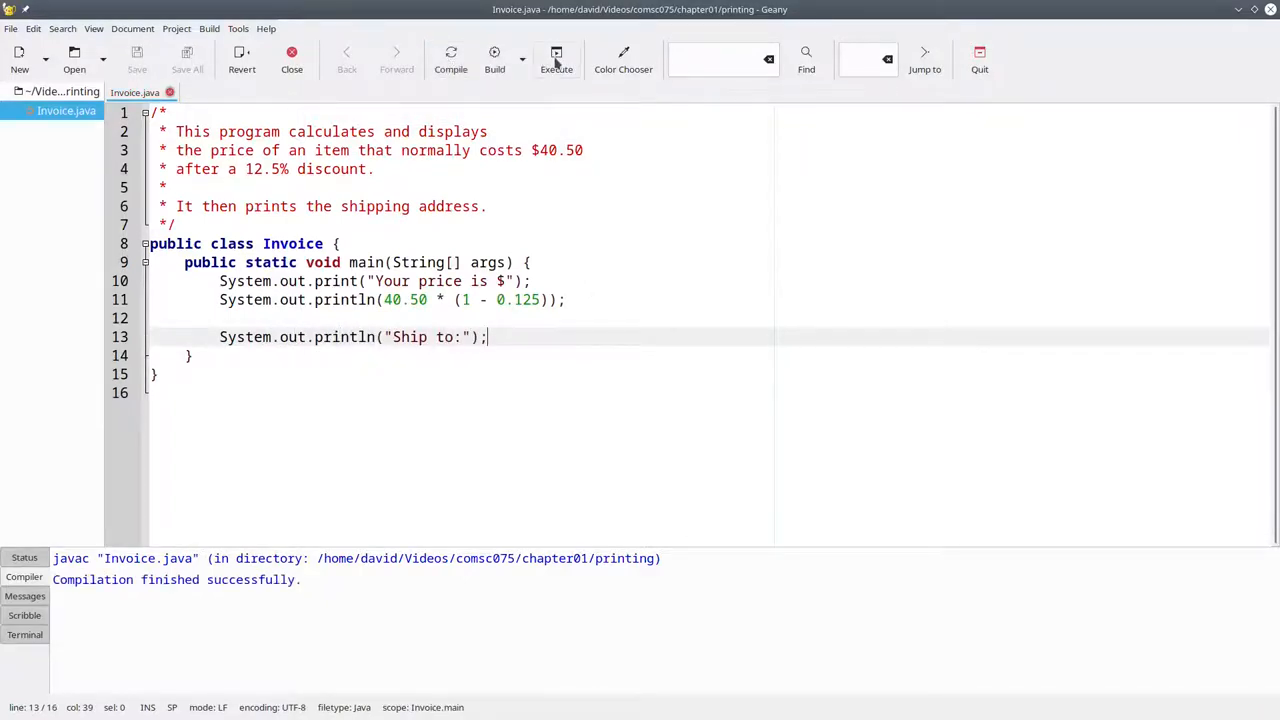
left_click(556, 56)
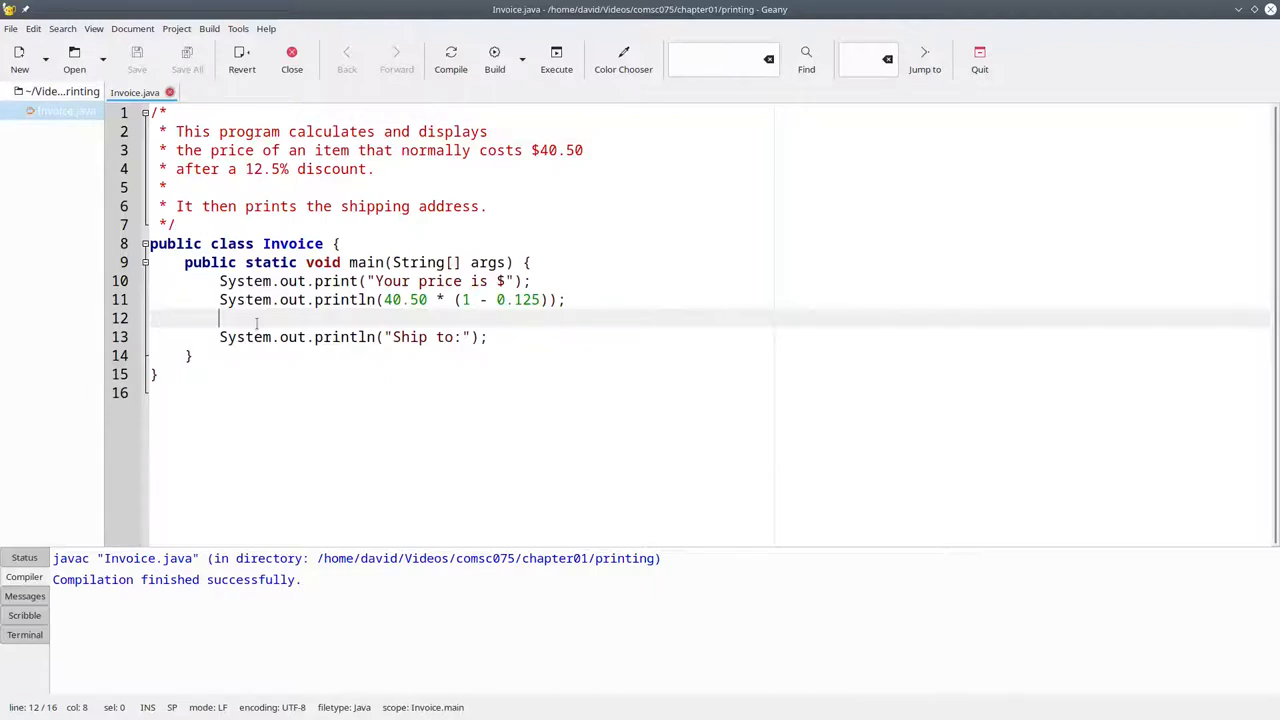
Write an empty System.out.println(); after the price line and run to check the blank output line
type("Syste")
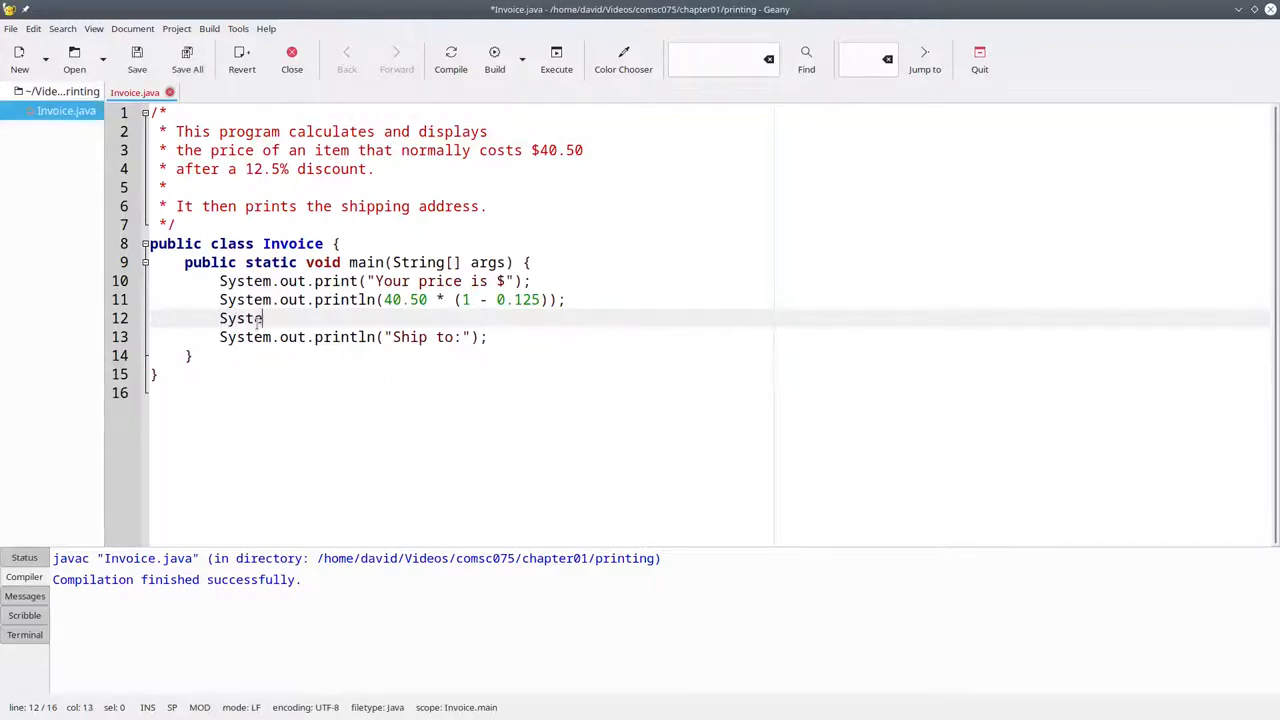
type("m.out.print")
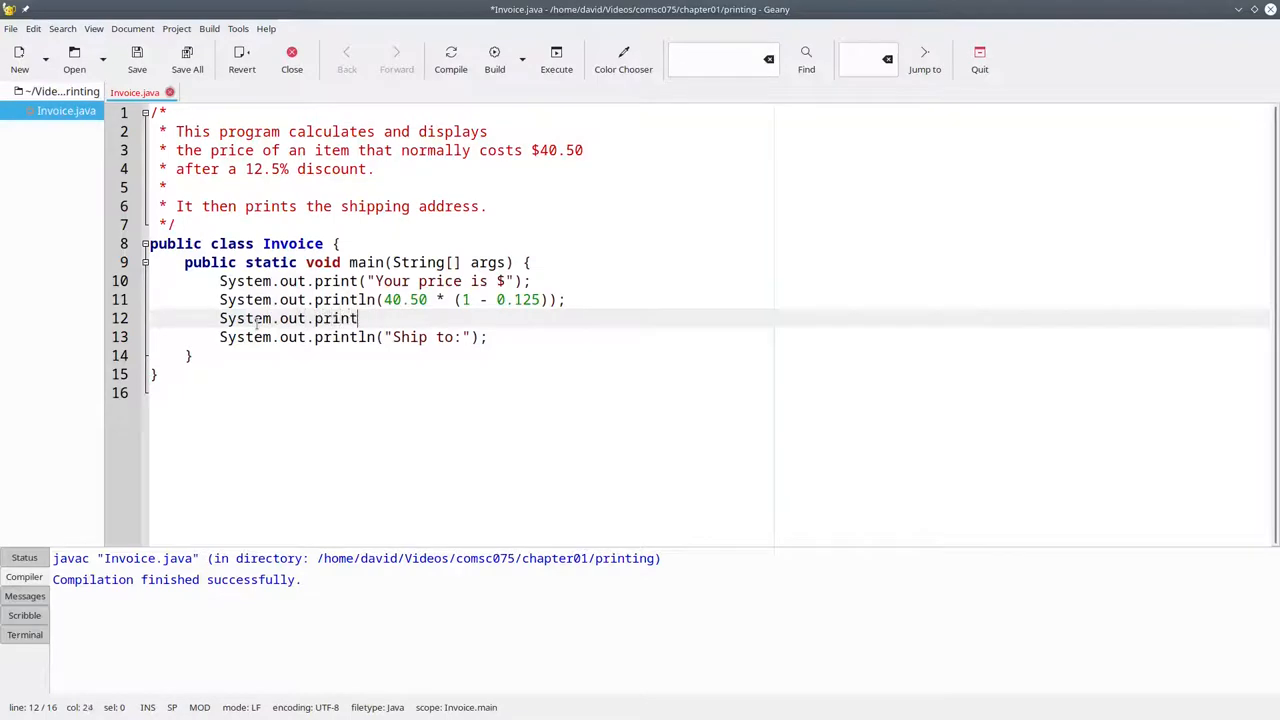
type("ln()")
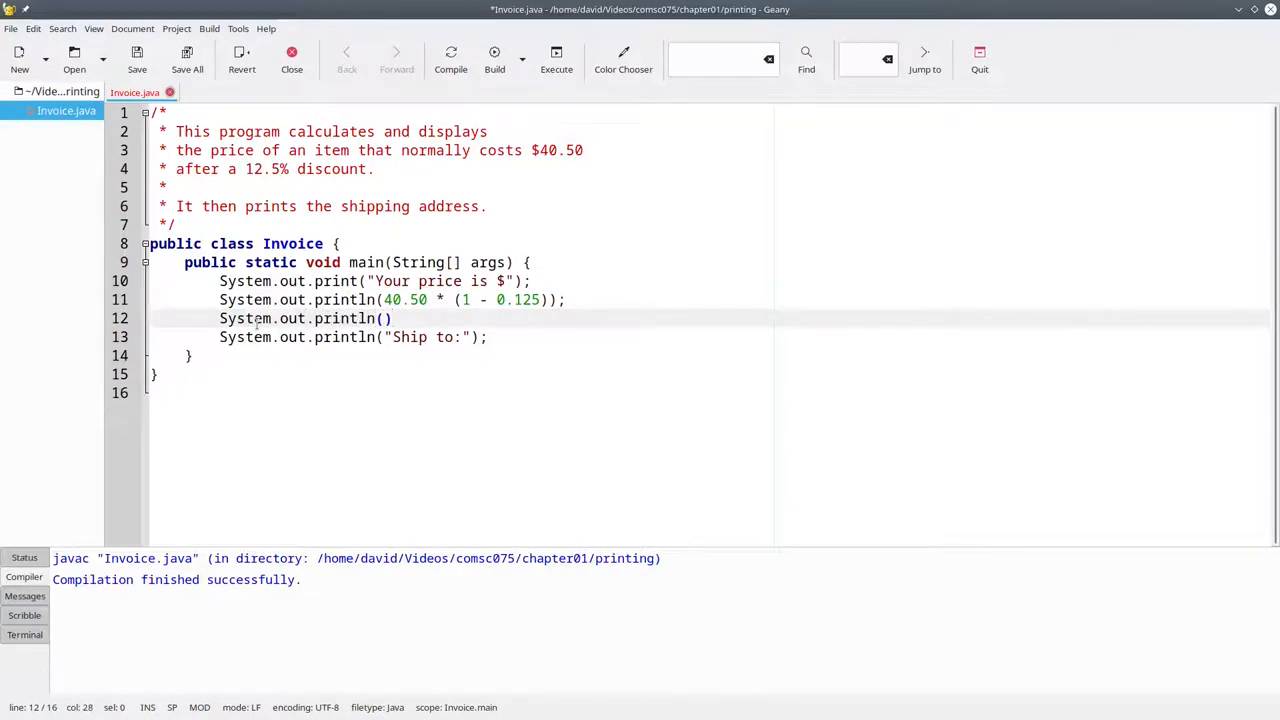
key("Return")
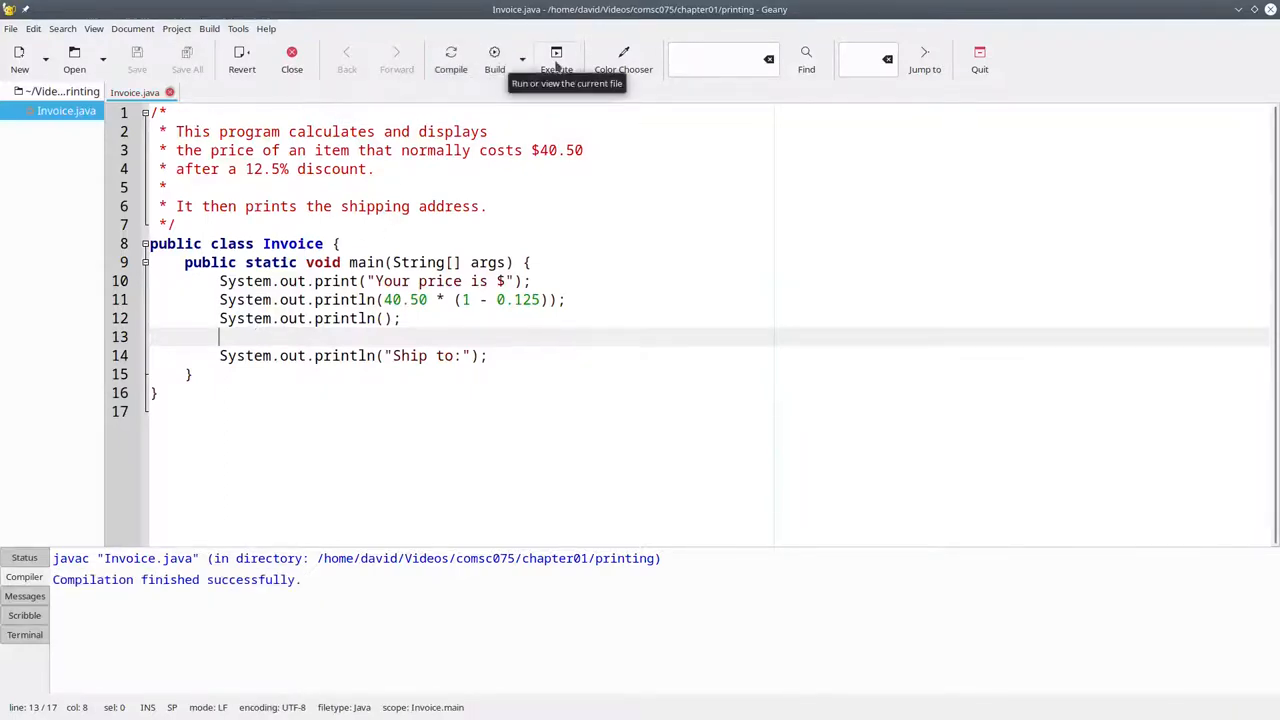
left_click(556, 56)
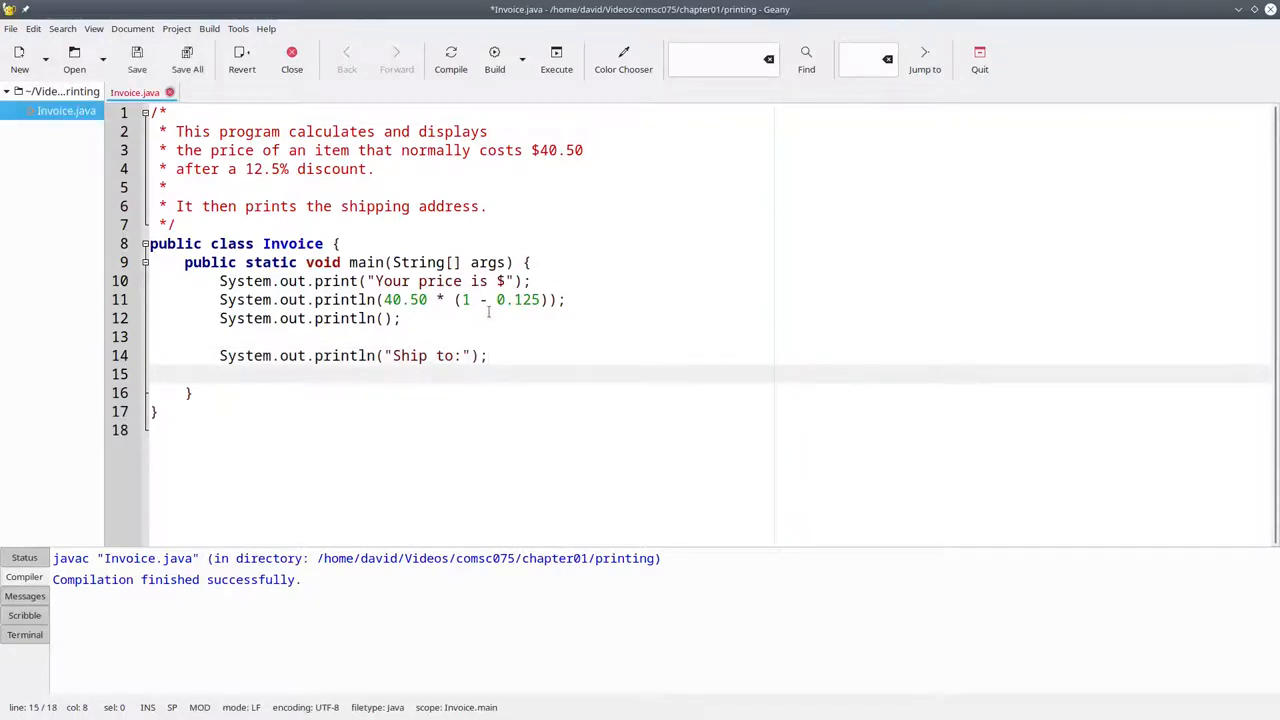
Start a println after Ship to: with "Valued Customer\n1066"
left_click(220, 374)
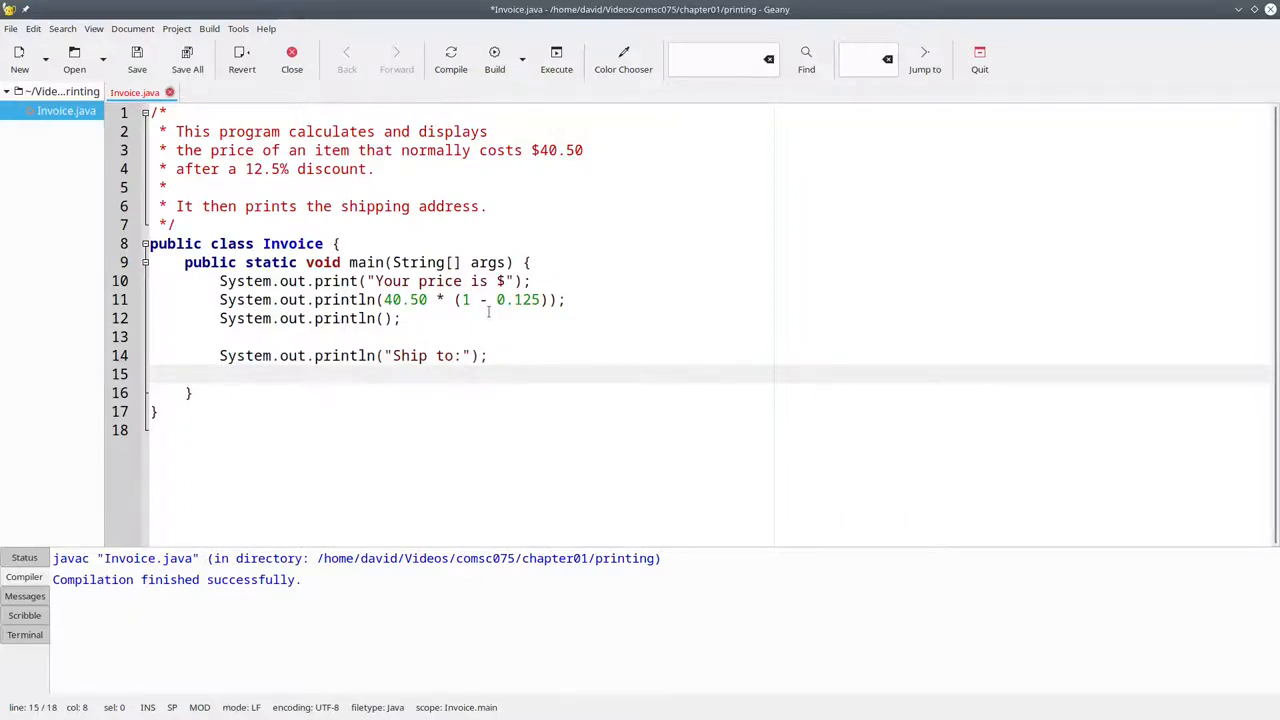
type("Syste")
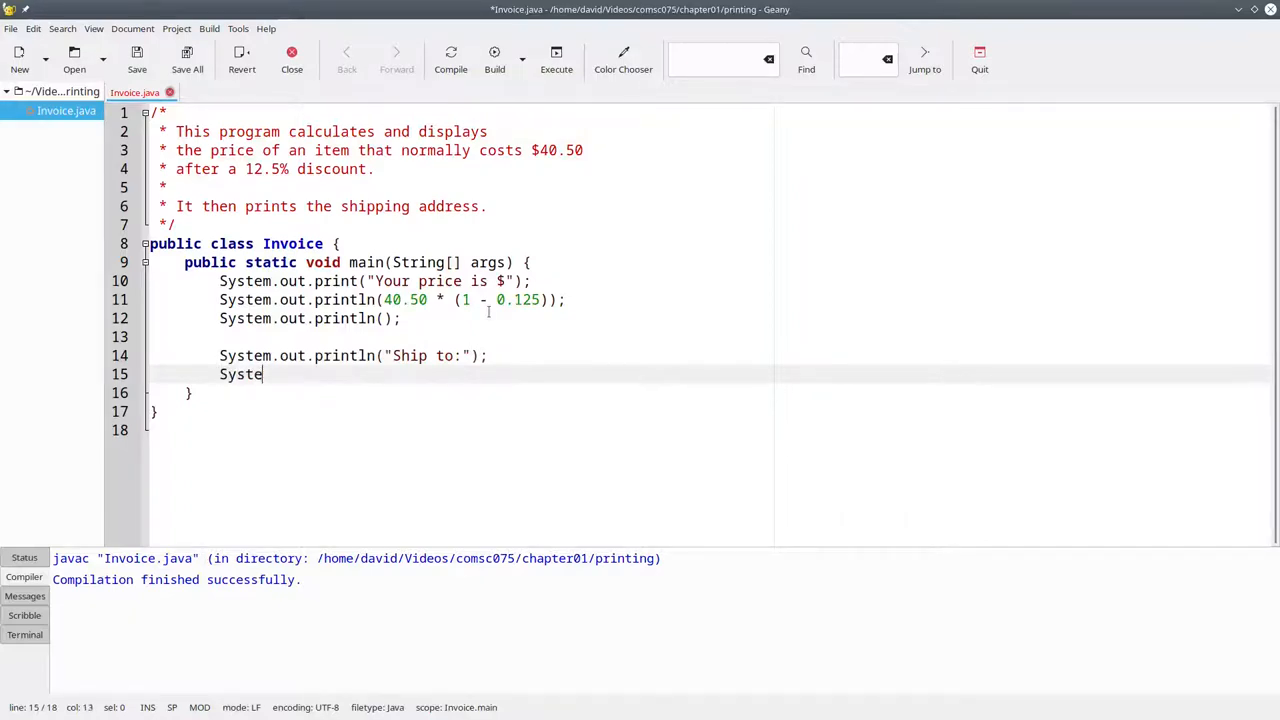
type("m.out.println(\"Valued")
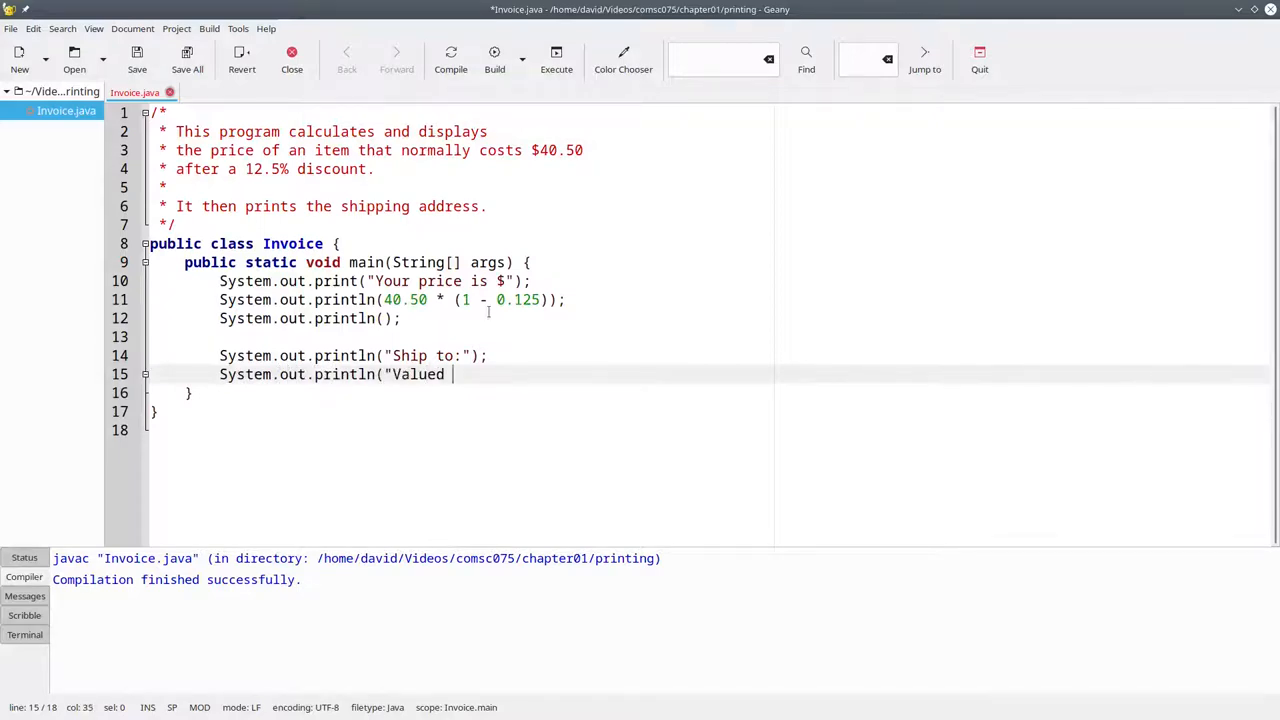
type("Customer")
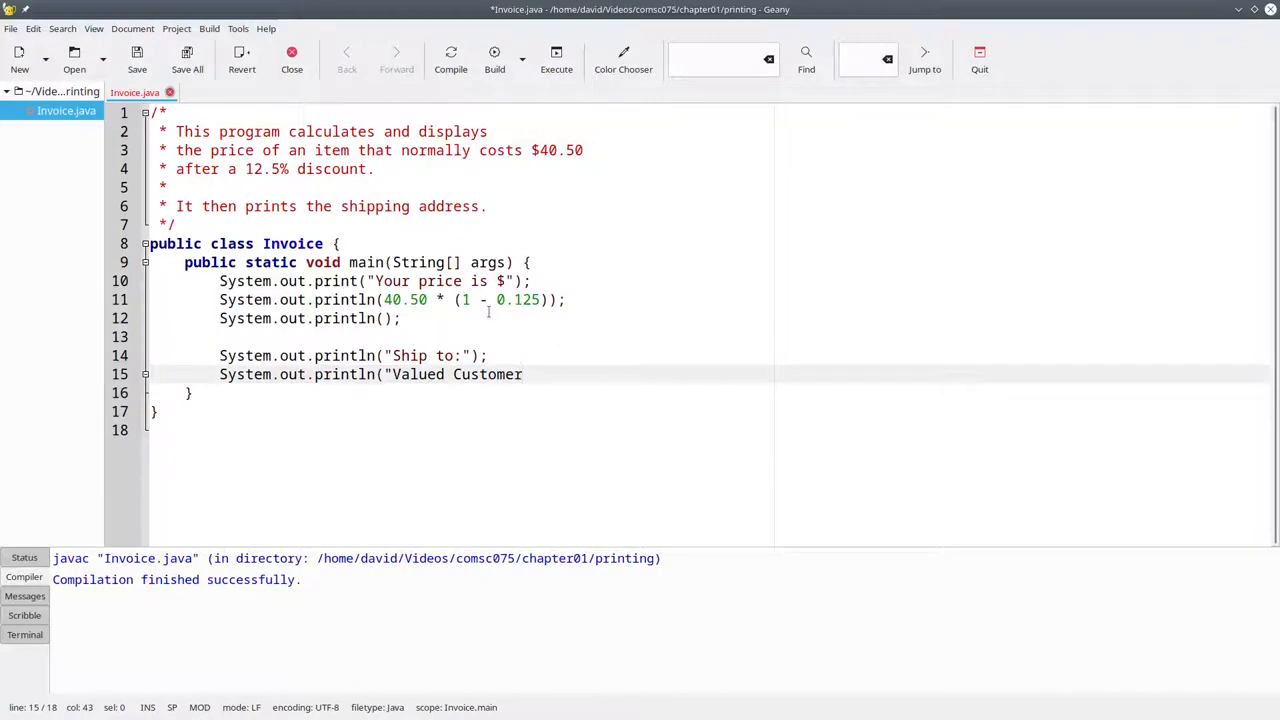
type("\\n")
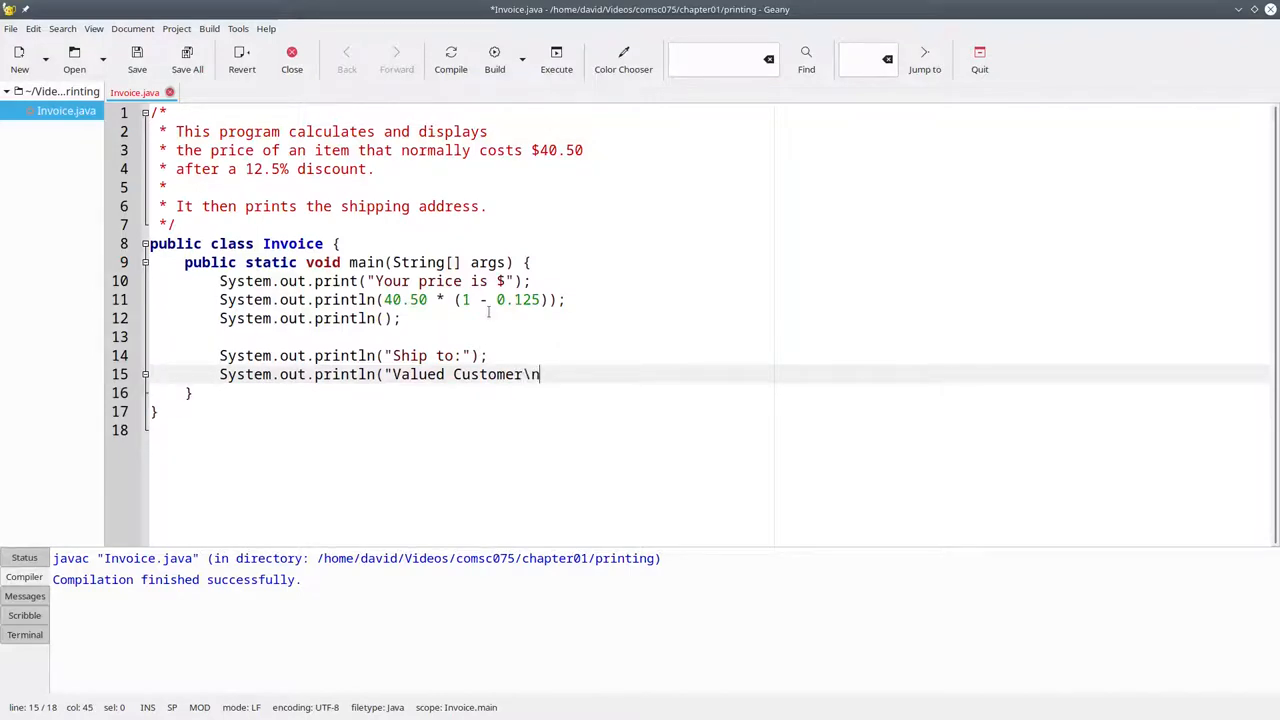
type("1066 Harold")
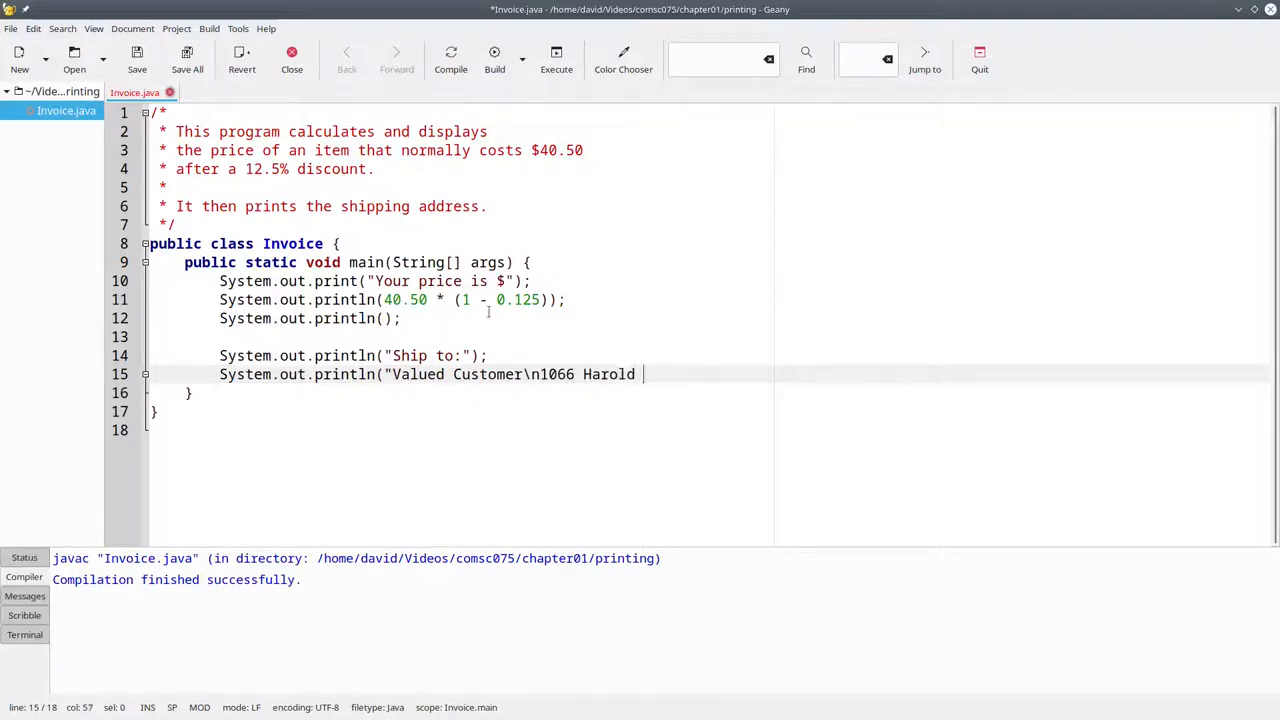
Finish the string as "...Harold Ave\nHastings, CA 90000"); and run to check the address
type("Ave\\")
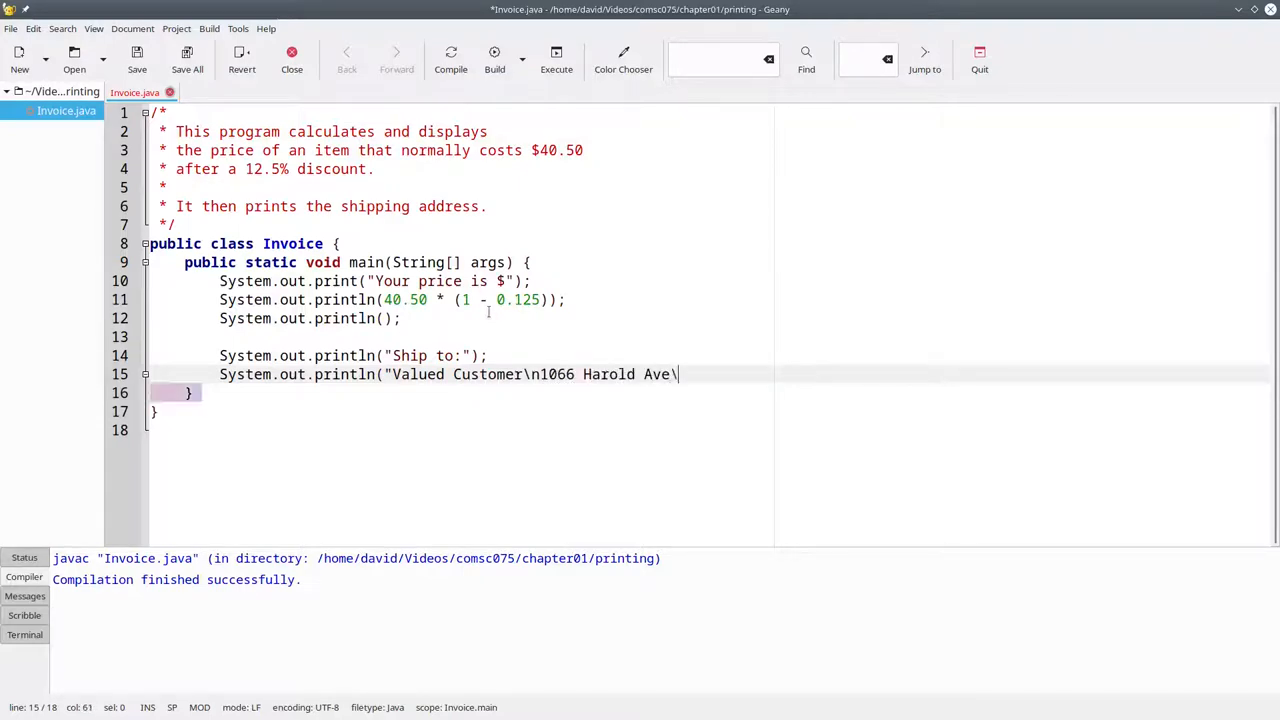
type("n")
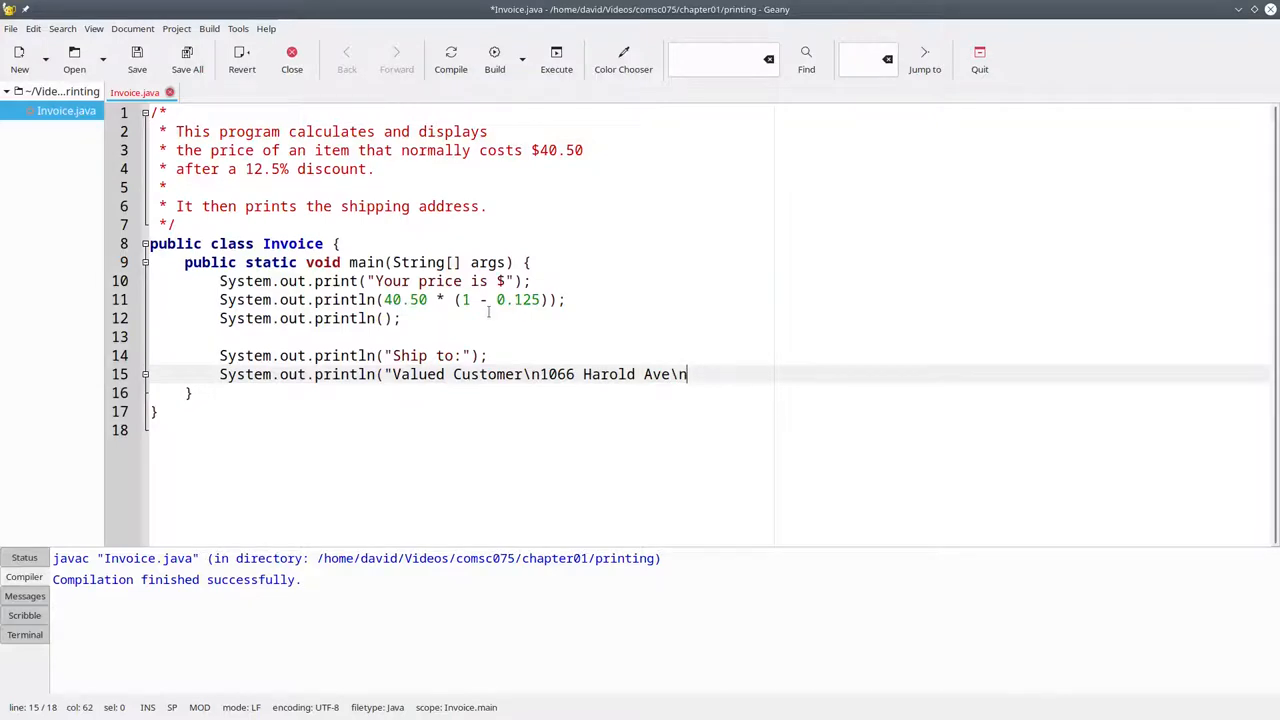
type("Hasting")
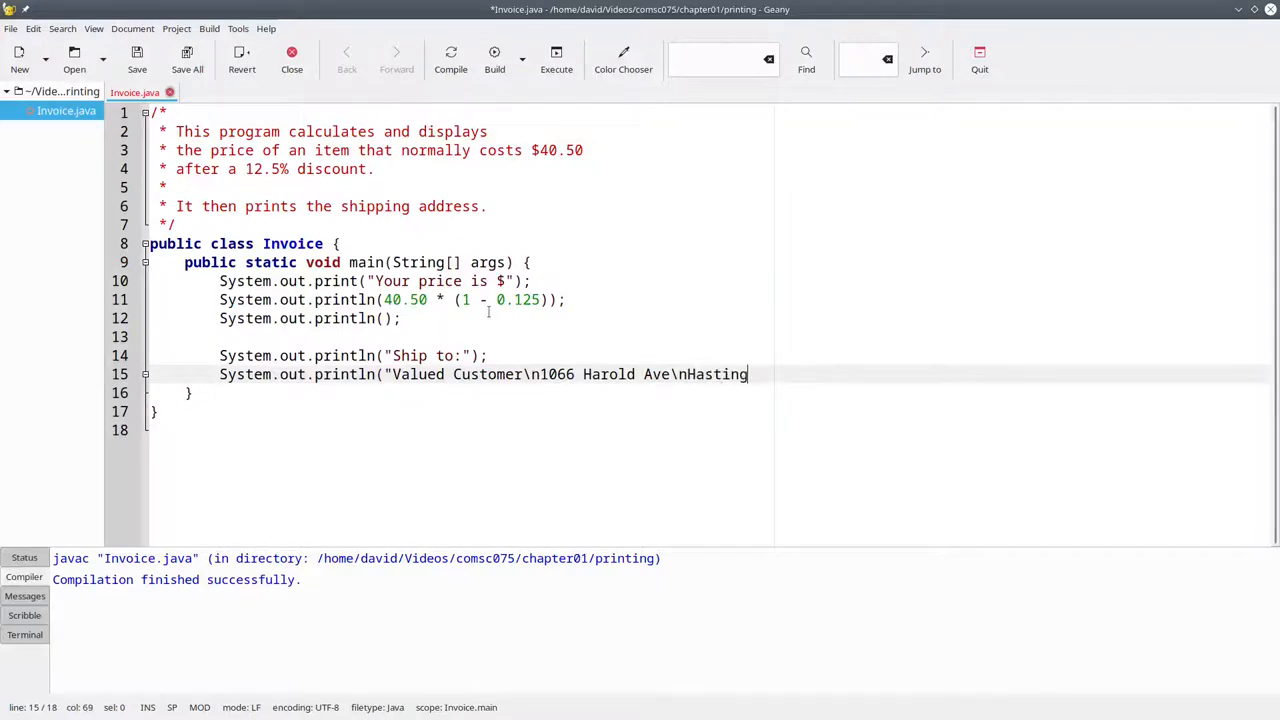
type(", CA 9")
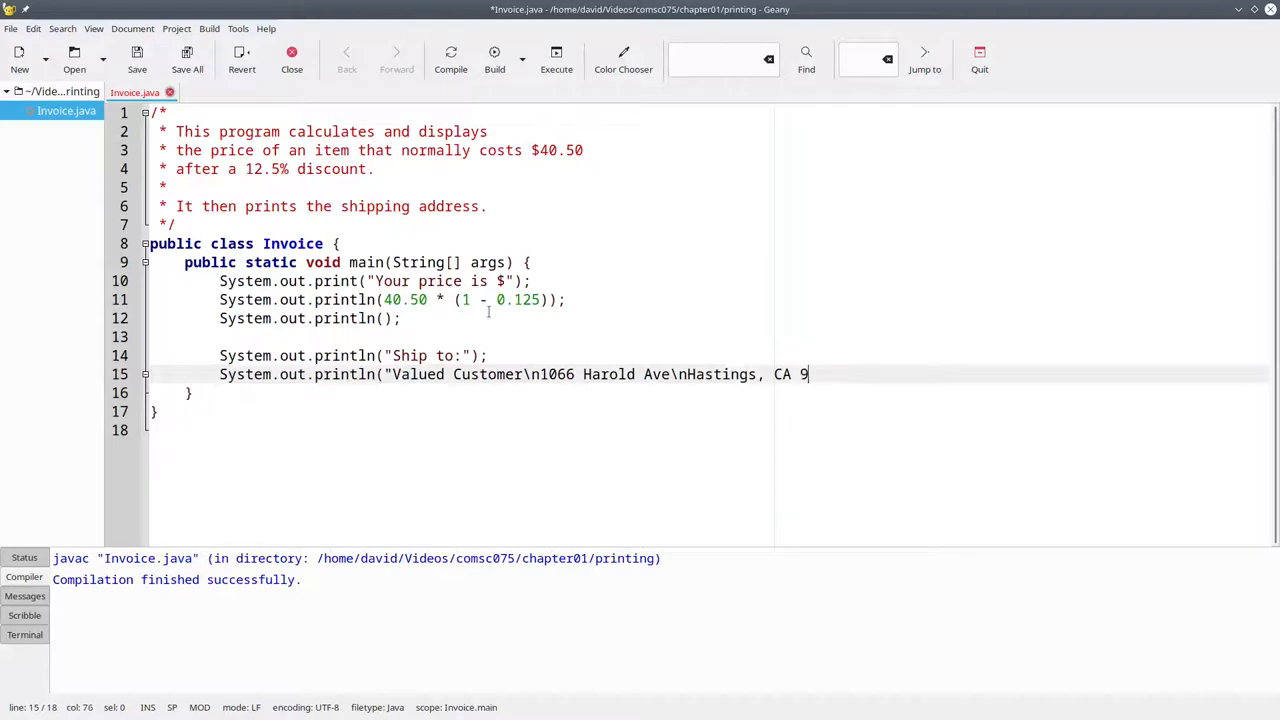
type("0000\");")
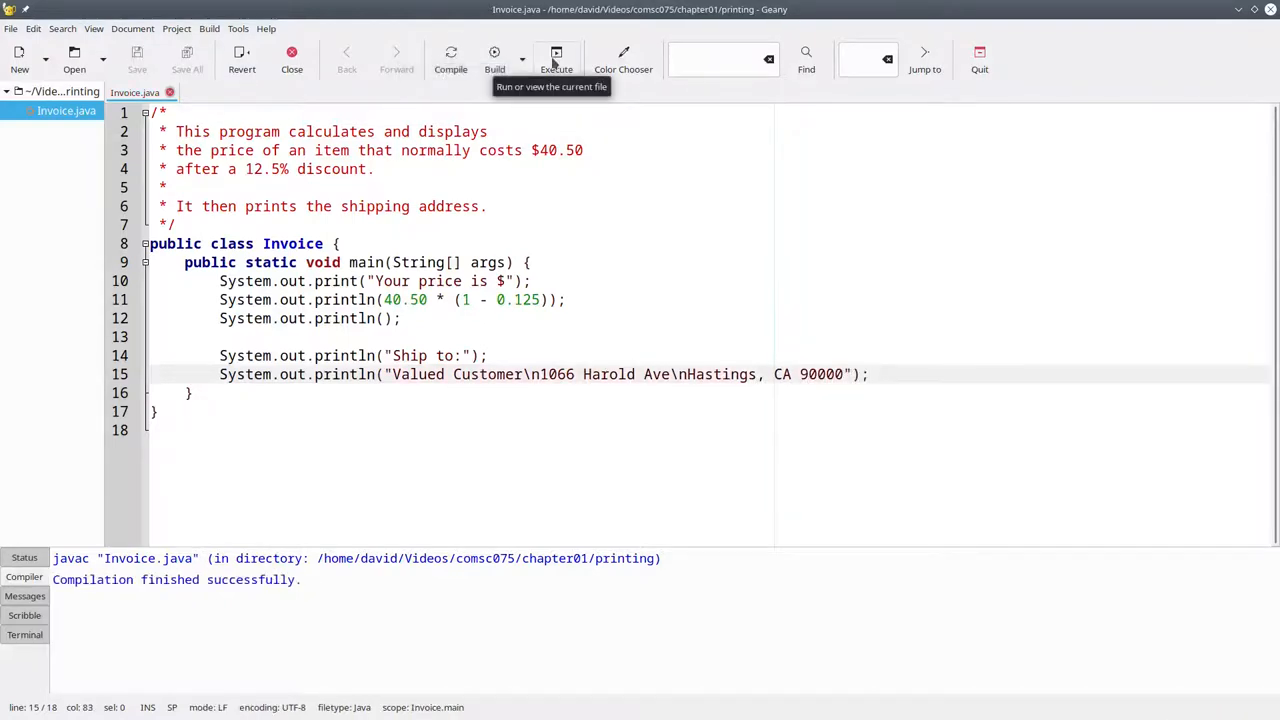
left_click(556, 56)
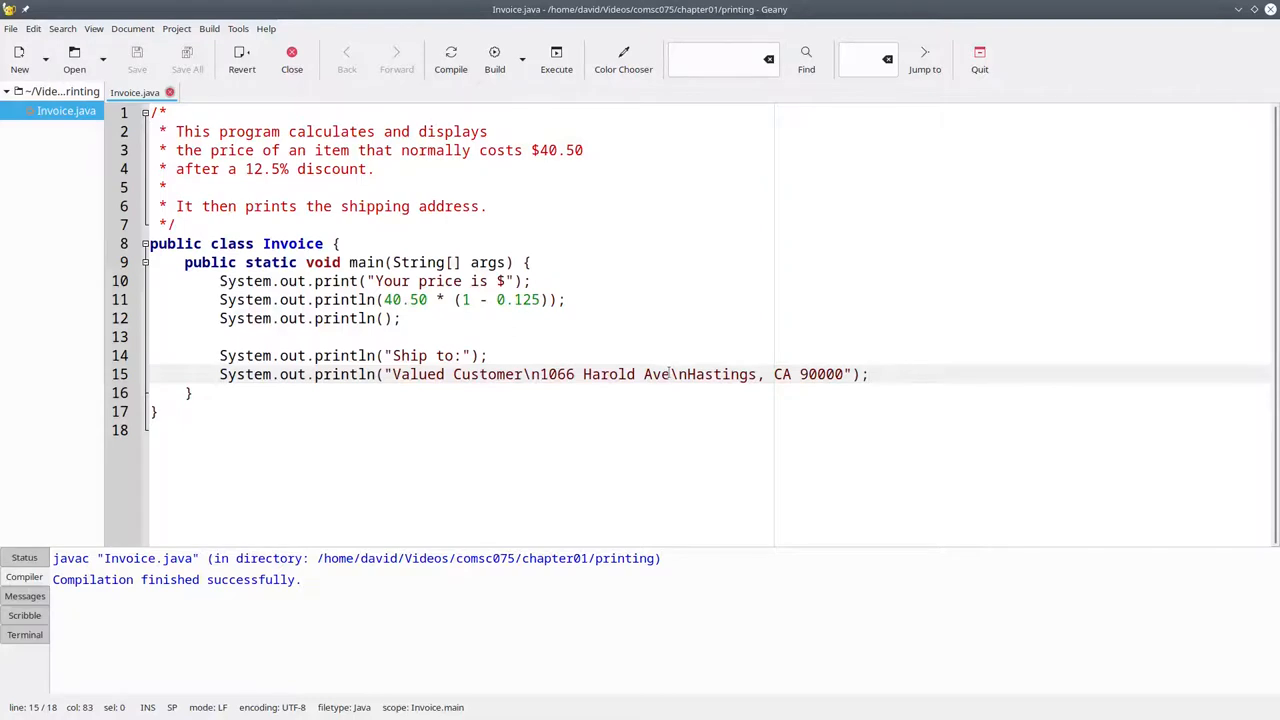
Expand Ave to Avenue and replace the \n breaks with separate System.out.println(" lines
type("n")
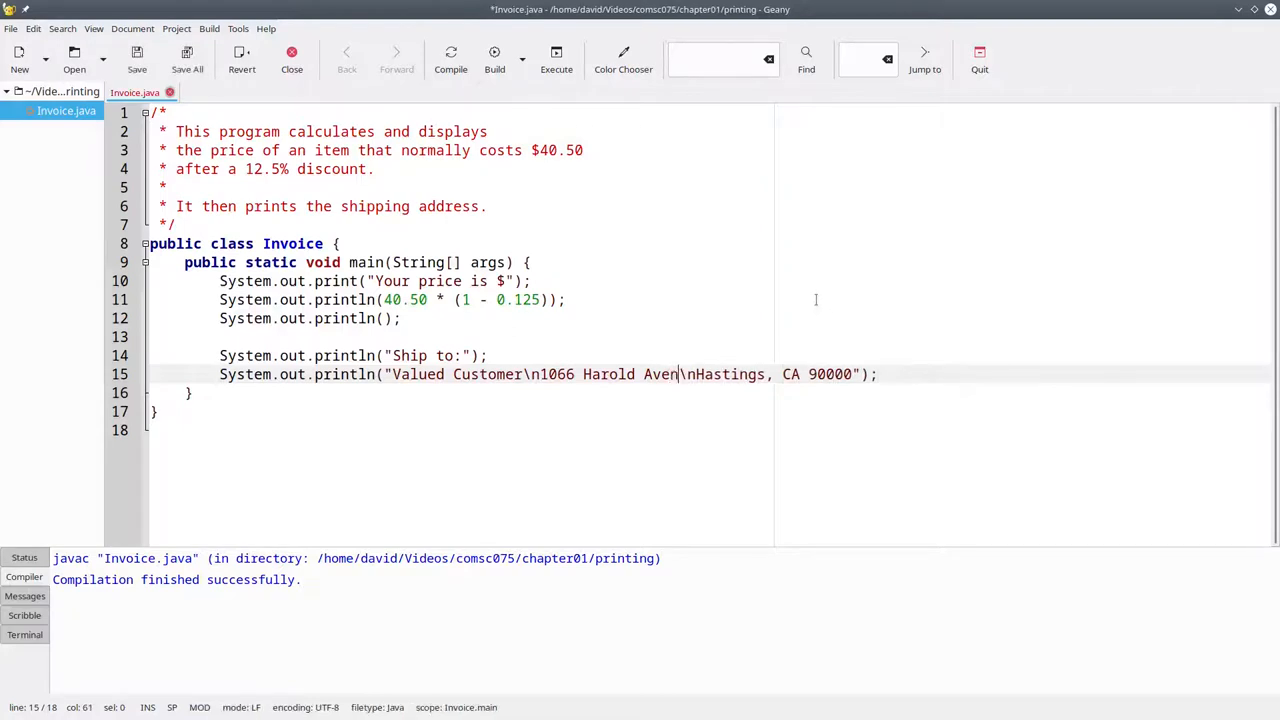
type("ue")
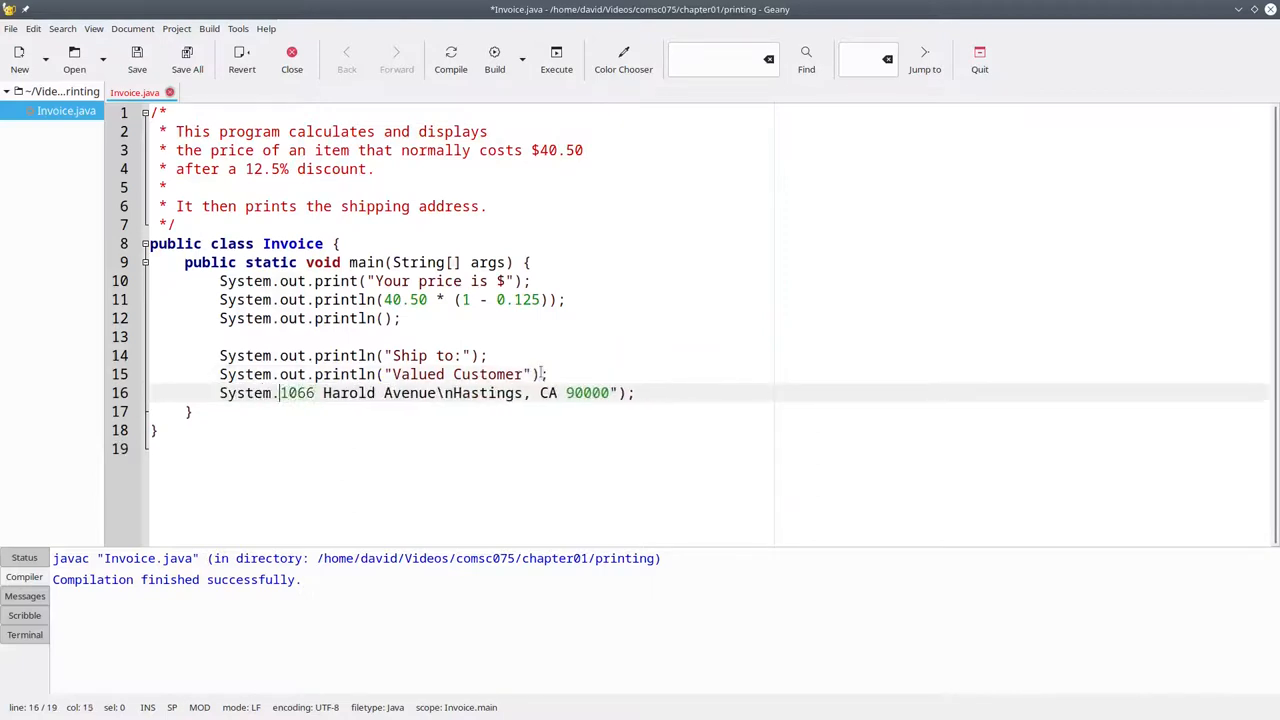
type("out.println(\"")
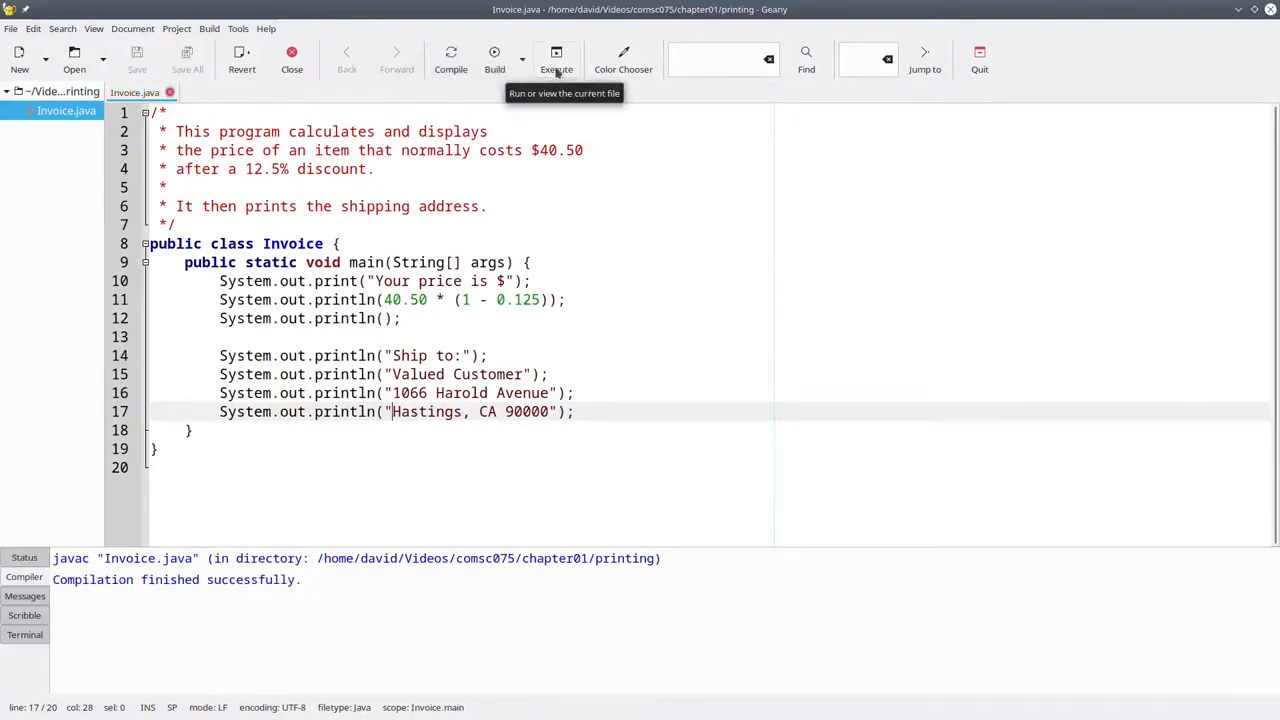
left_click(556, 58)
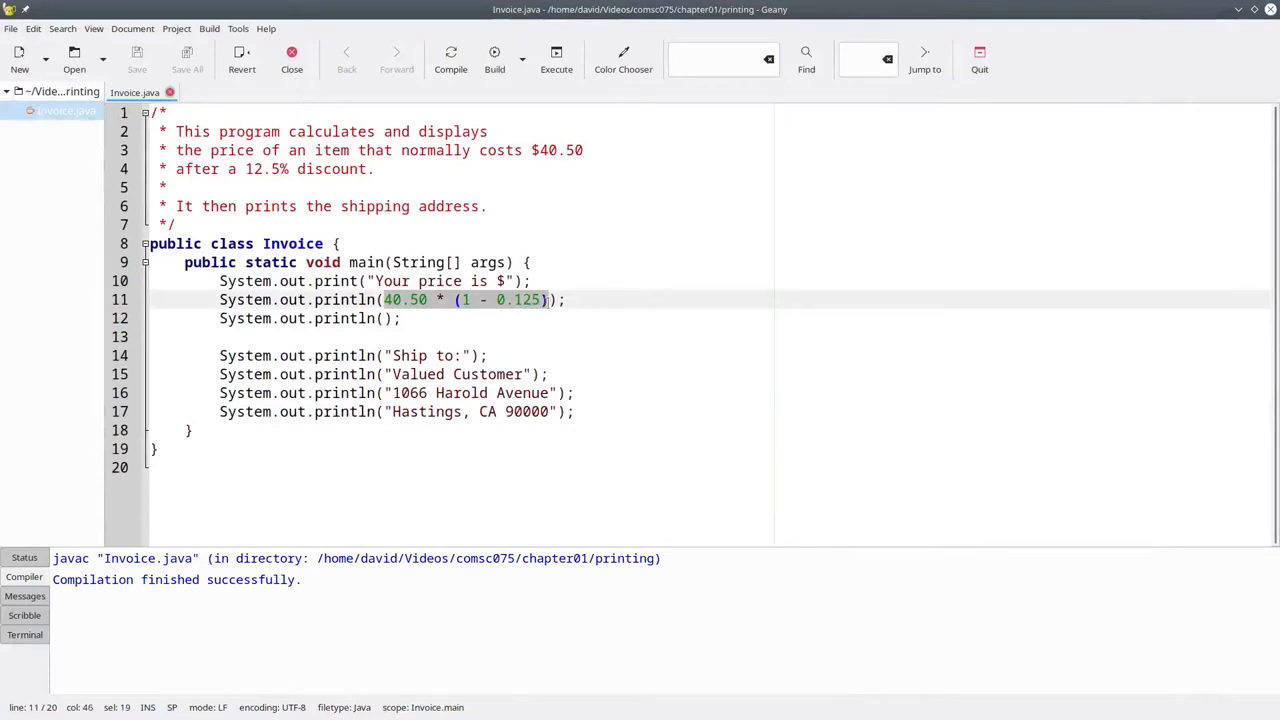
left_click(320, 280)
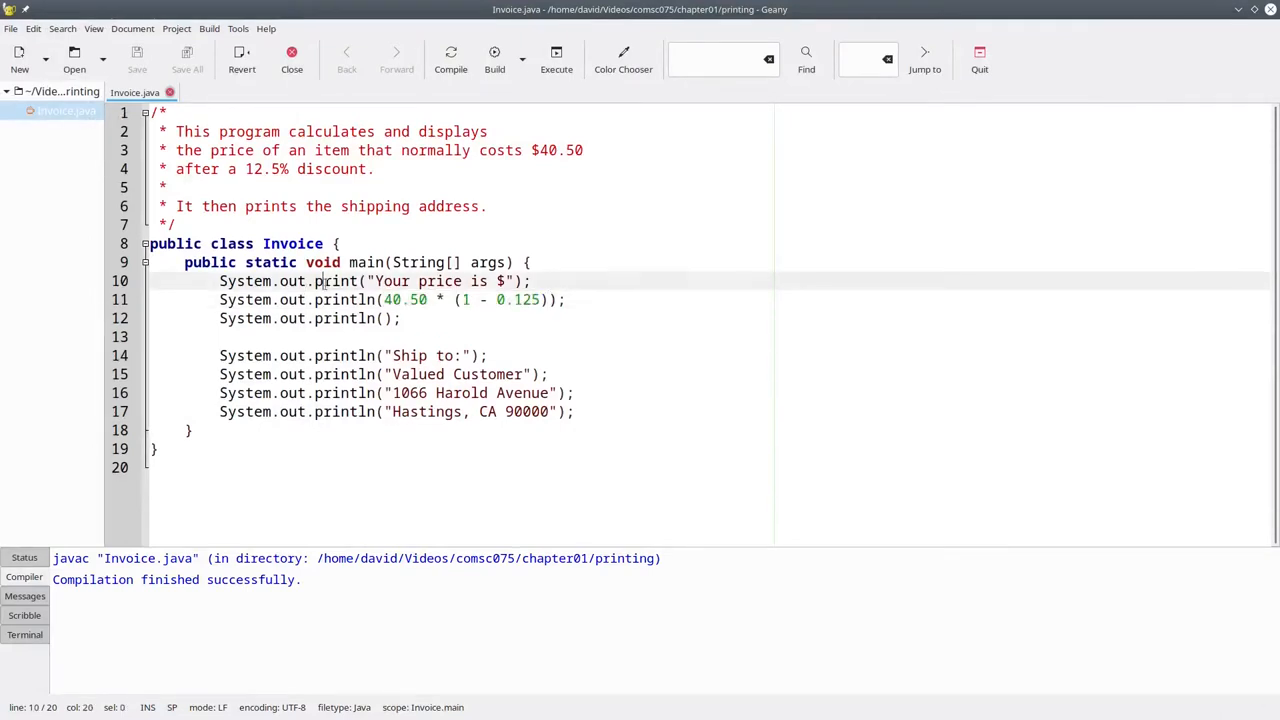
double_click(338, 280)
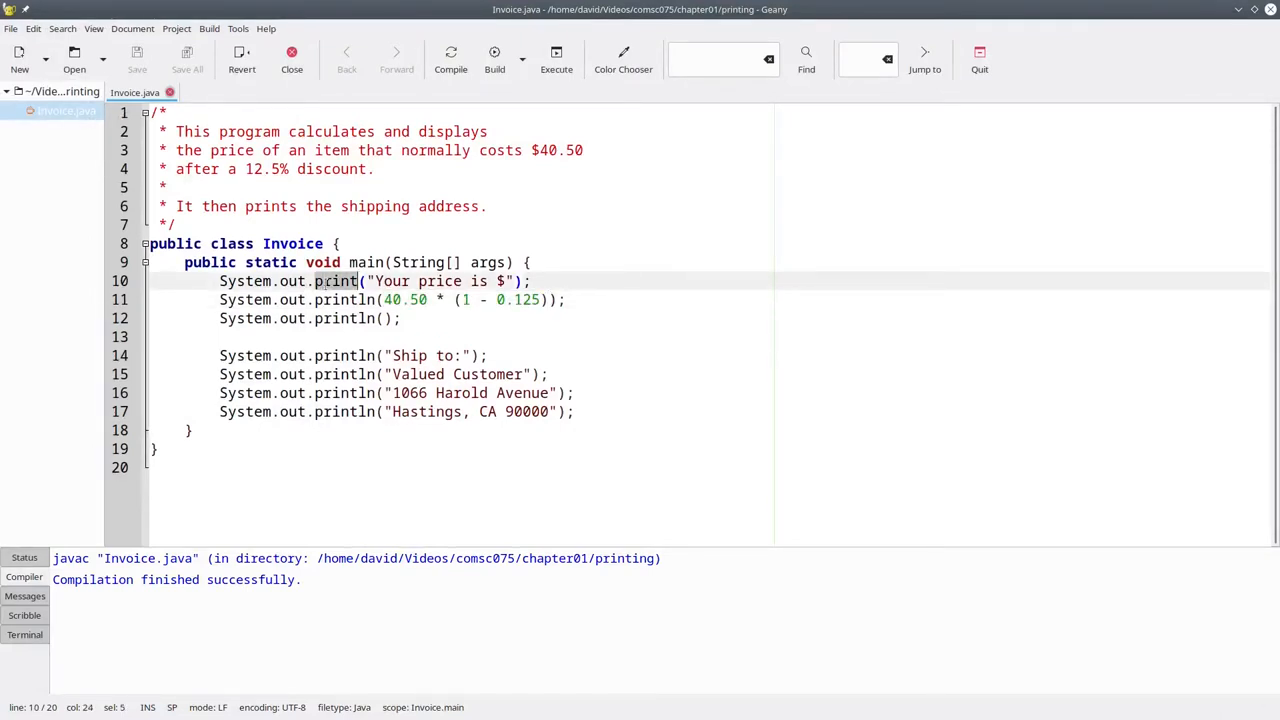